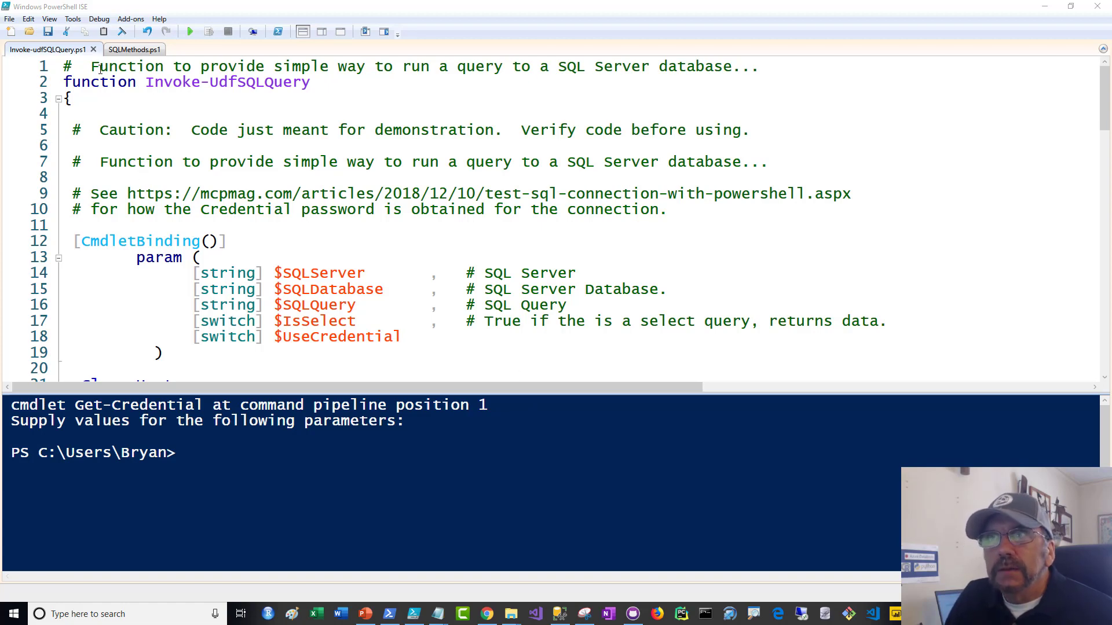
# Switch to the SQLMethods.ps1 notes listing ODBC, Native Client, ADO.Net, OLEDB and ADO
pyautogui.click(134, 49)
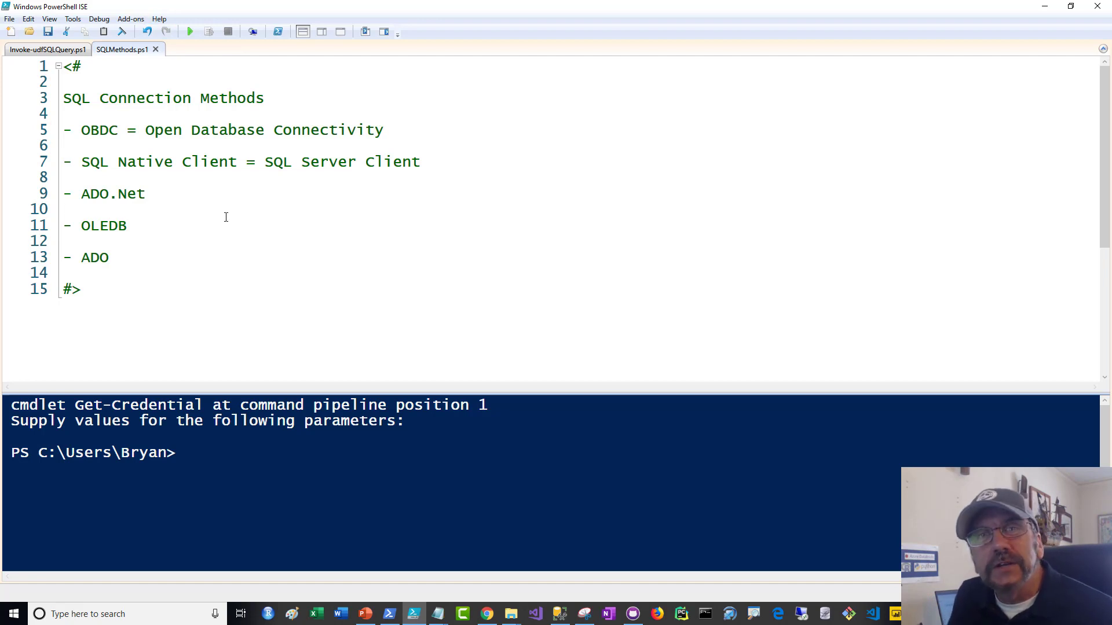
pyautogui.click(64, 208)
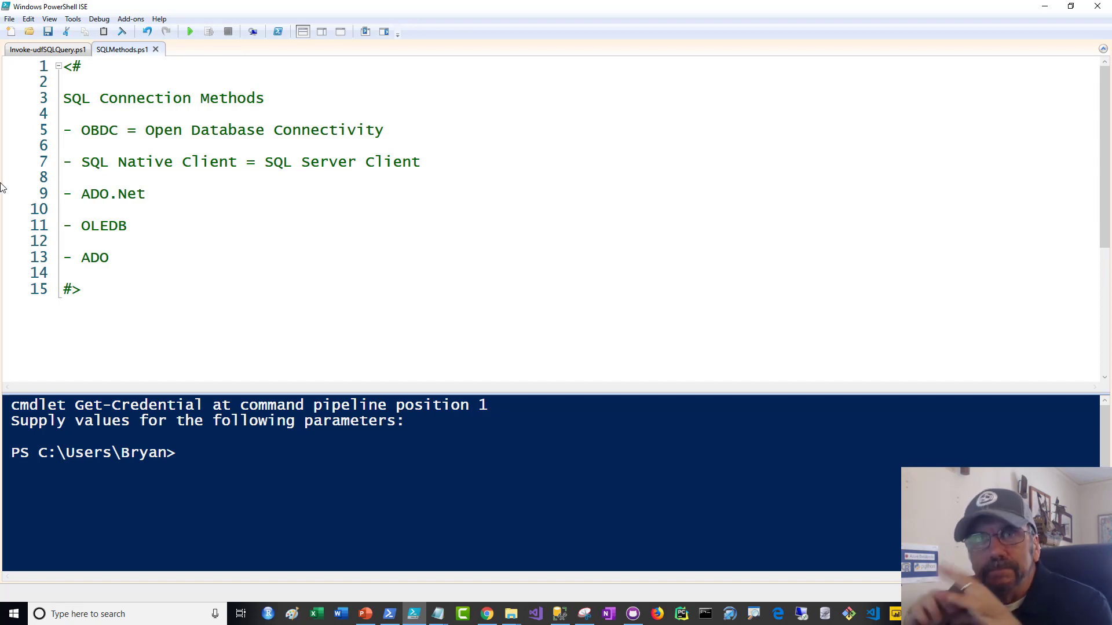
pyautogui.click(64, 209)
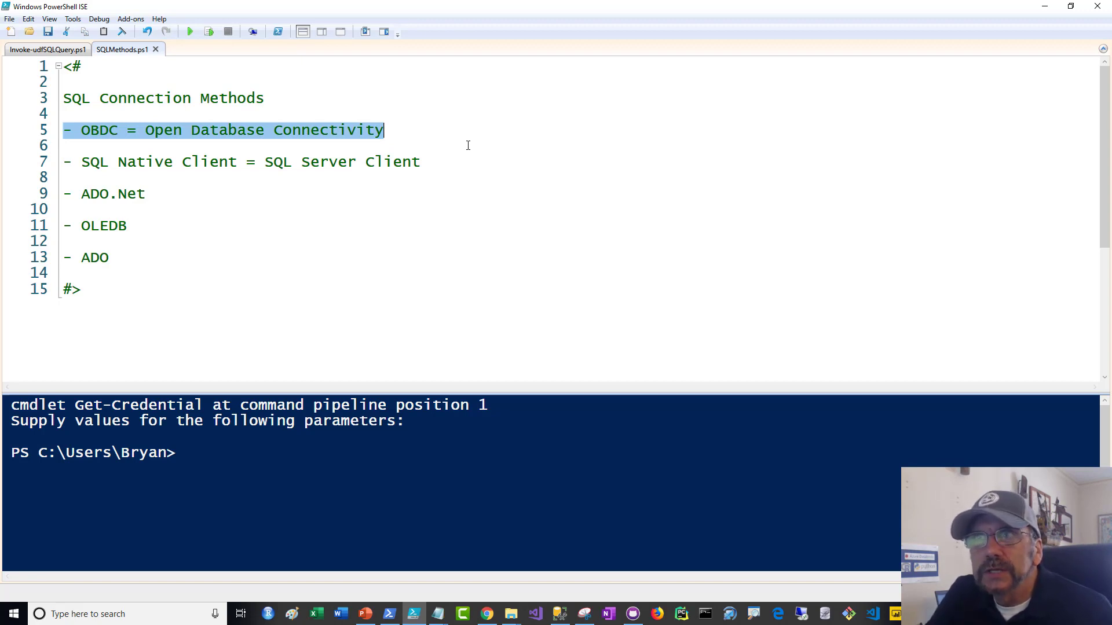
# Correct OBDC to ODBC on line 5, then highlight the SQL Native Client entry
pyautogui.click(92, 129)
pyautogui.write('D')
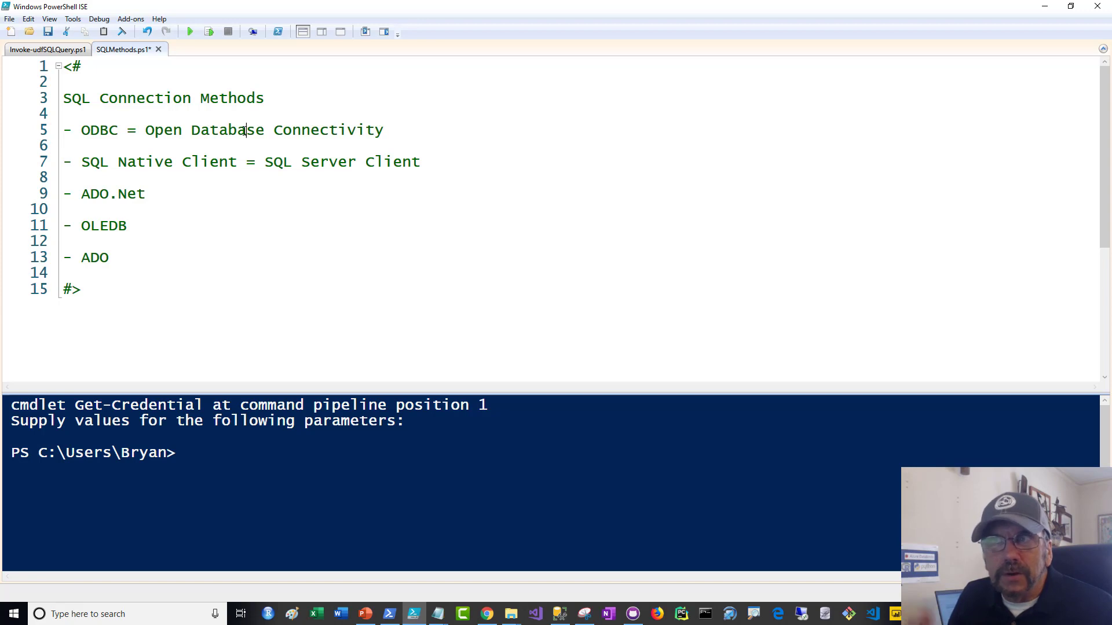
pyautogui.moveTo(240, 178)
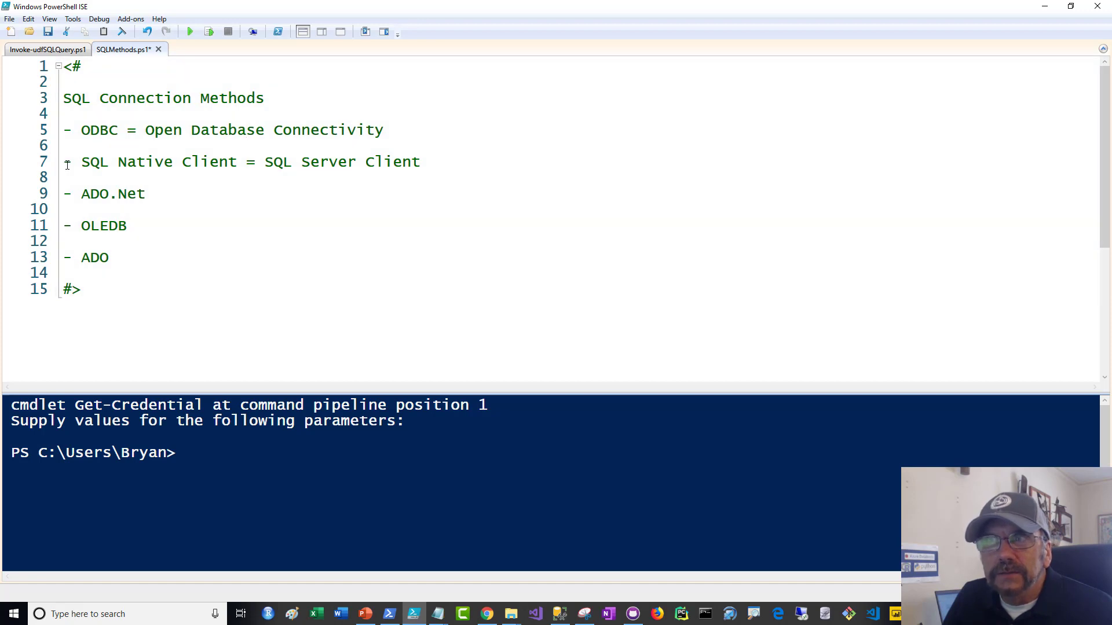
pyautogui.moveTo(65, 162); pyautogui.dragTo(419, 162)
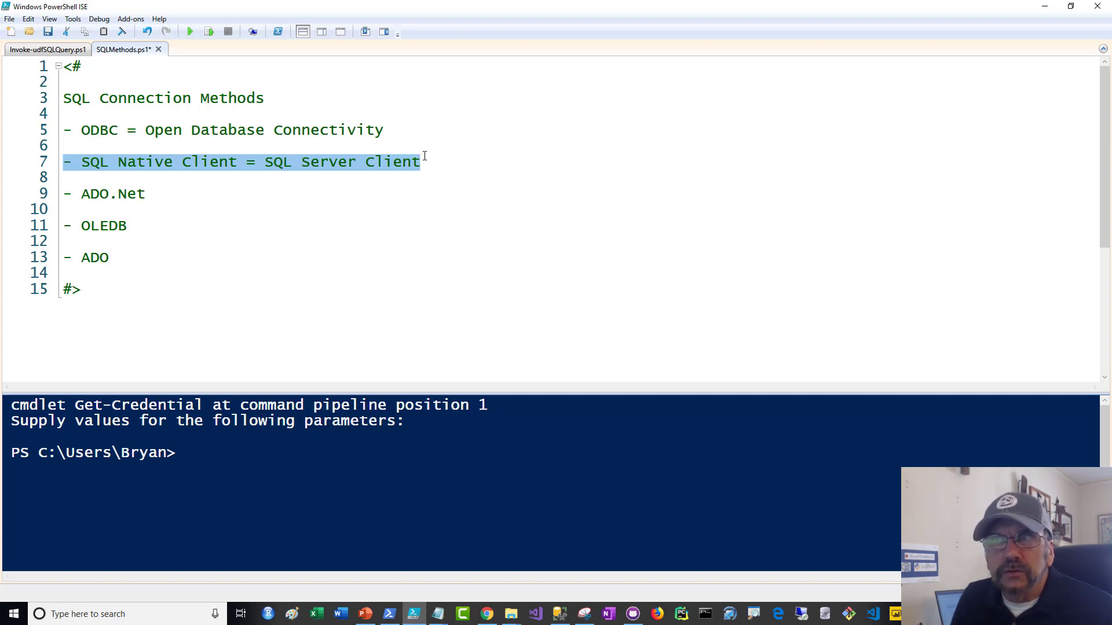
pyautogui.click(146, 193)
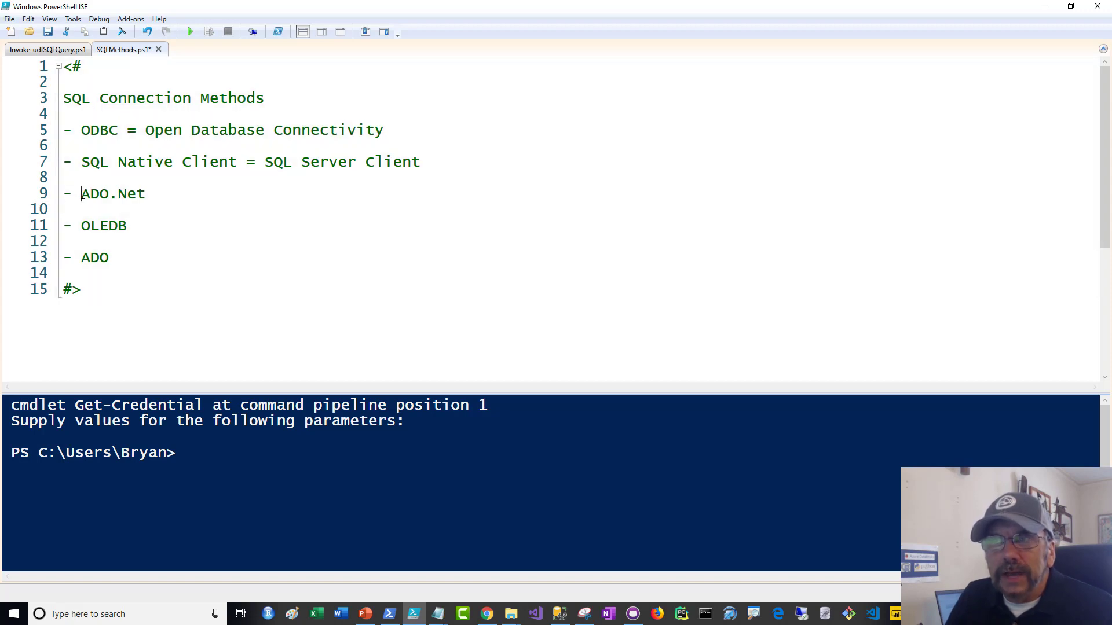
pyautogui.doubleClick(112, 193)
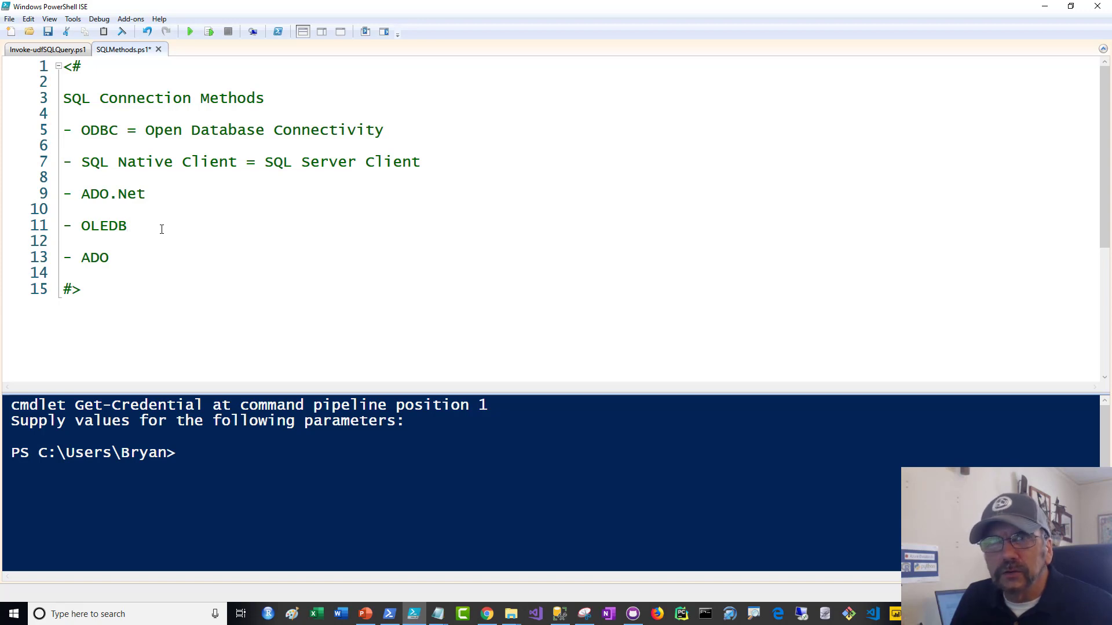
pyautogui.moveTo(144, 245)
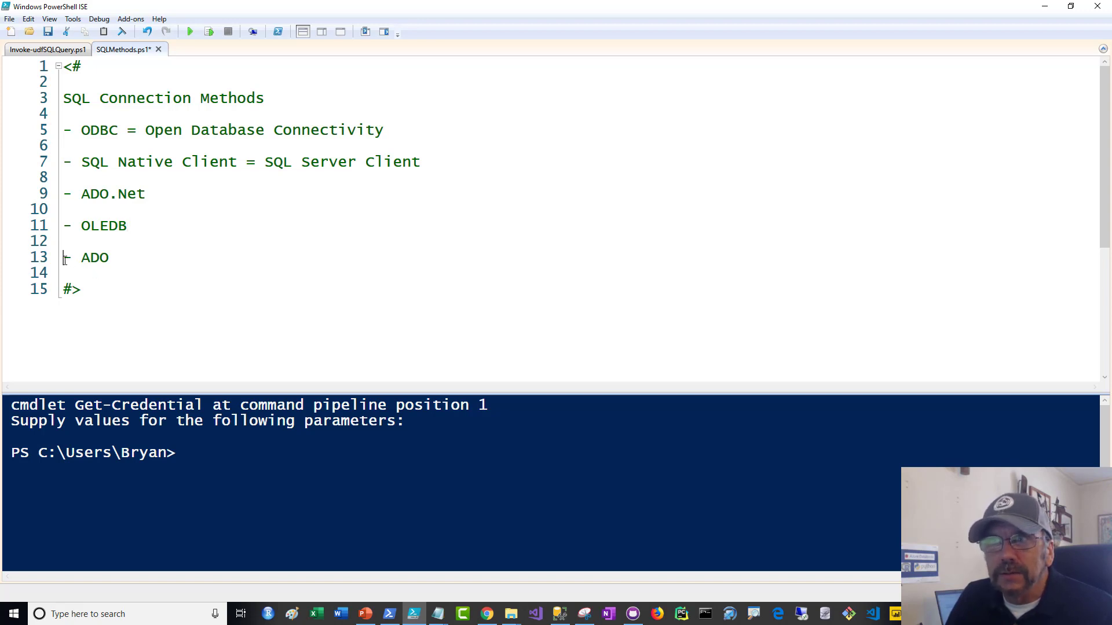
pyautogui.doubleClick(94, 257)
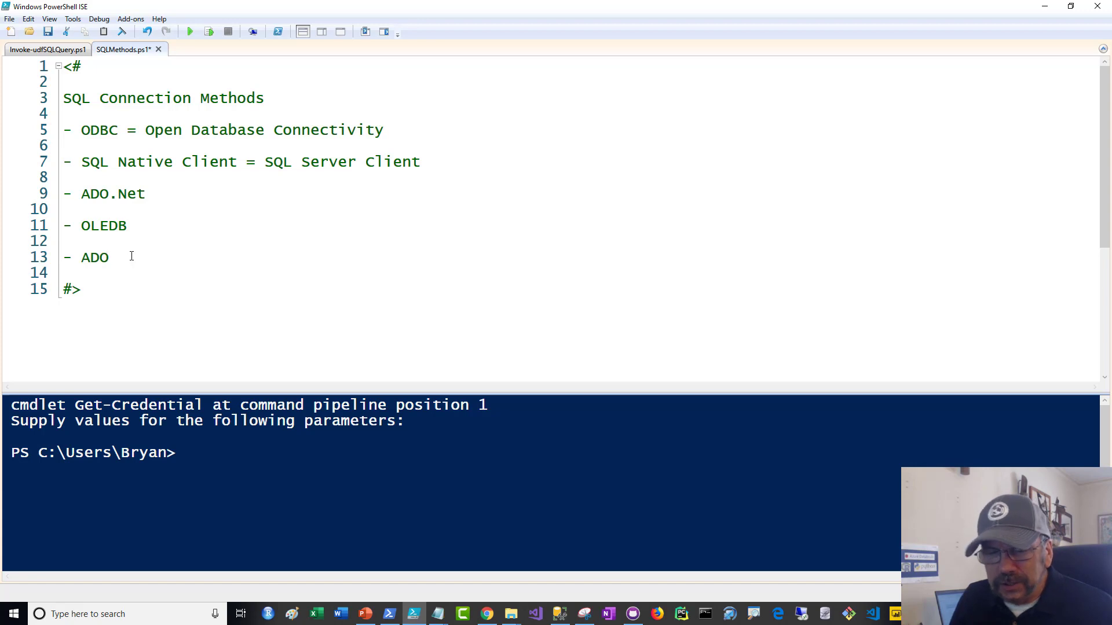
pyautogui.moveTo(164, 275)
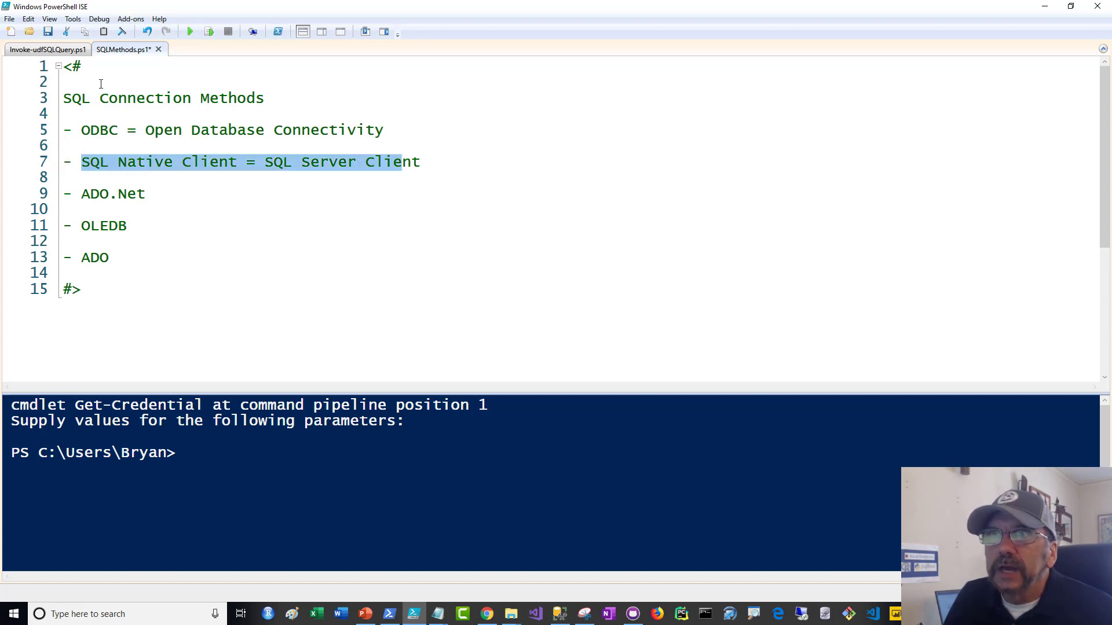
pyautogui.moveTo(47, 49)
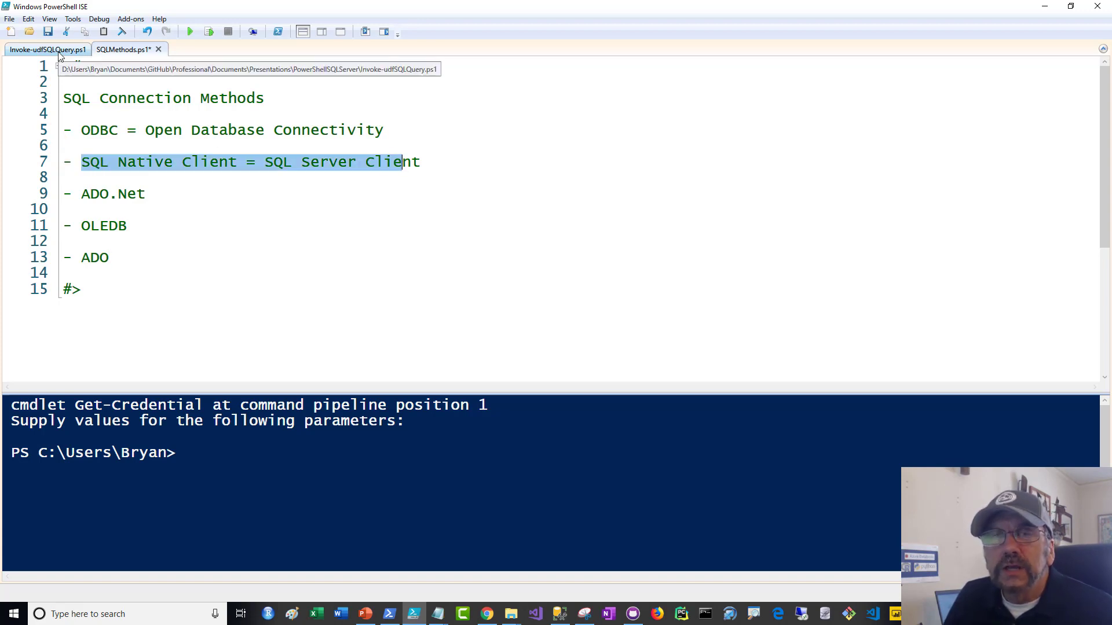
# Fix the function name's casing to Invoke-udfSQLQuery, then highlight the CmdletBinding attribute
pyautogui.click(48, 49)
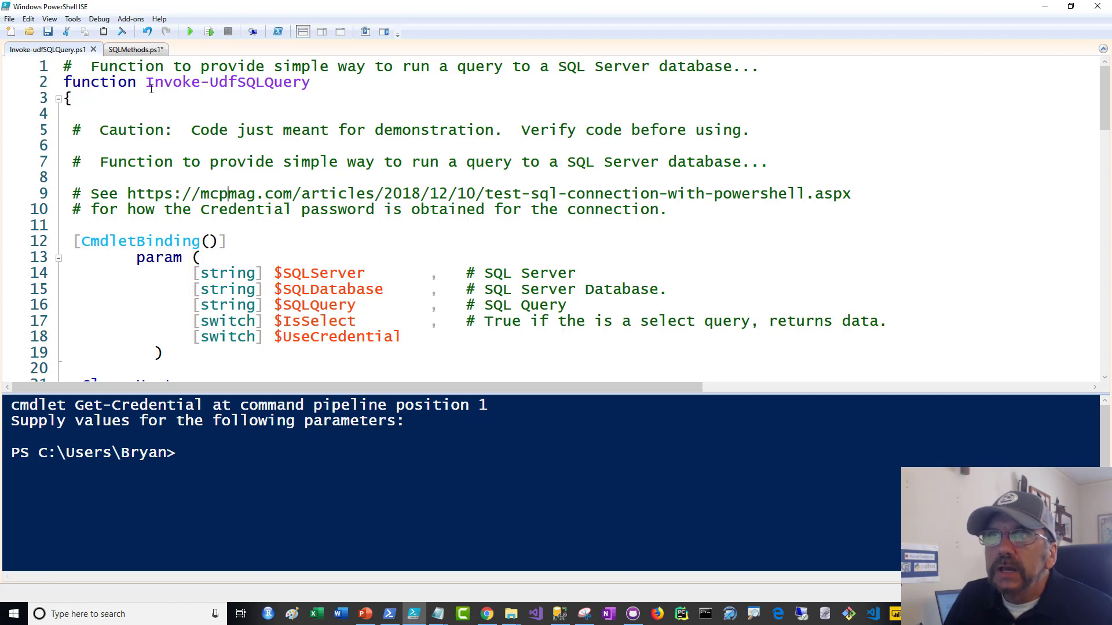
pyautogui.doubleClick(227, 82)
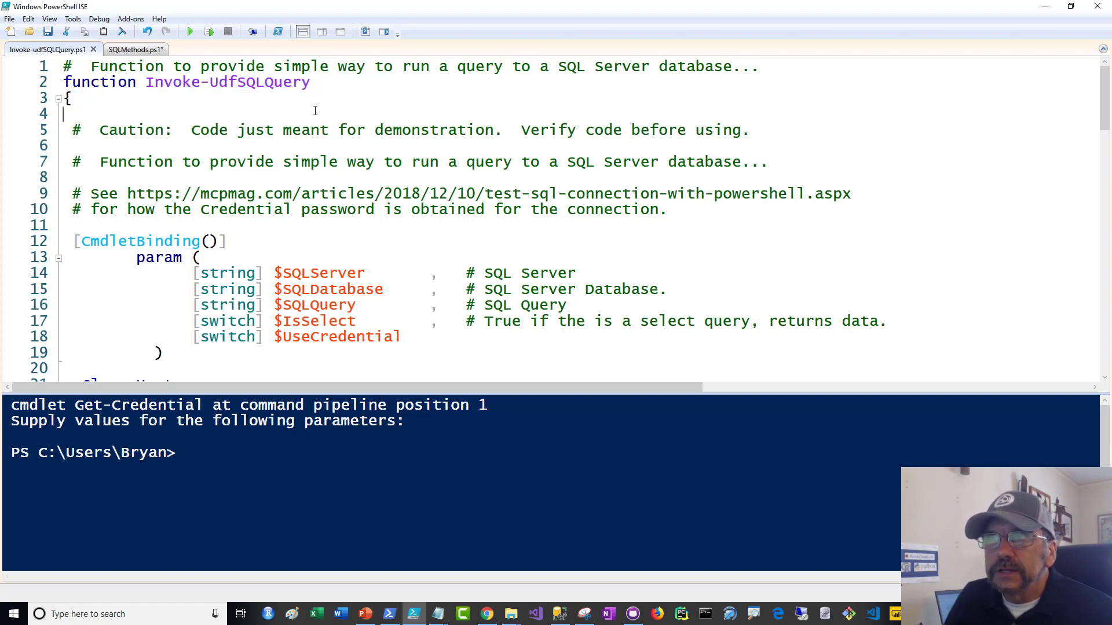
pyautogui.write('p')
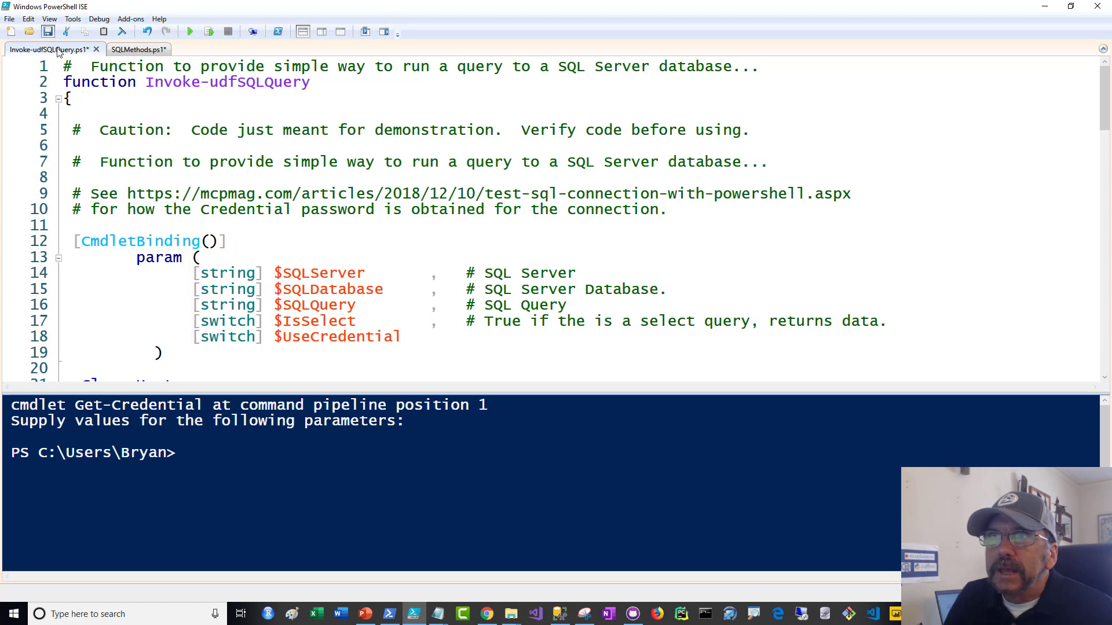
pyautogui.moveTo(100, 130); pyautogui.dragTo(429, 129)
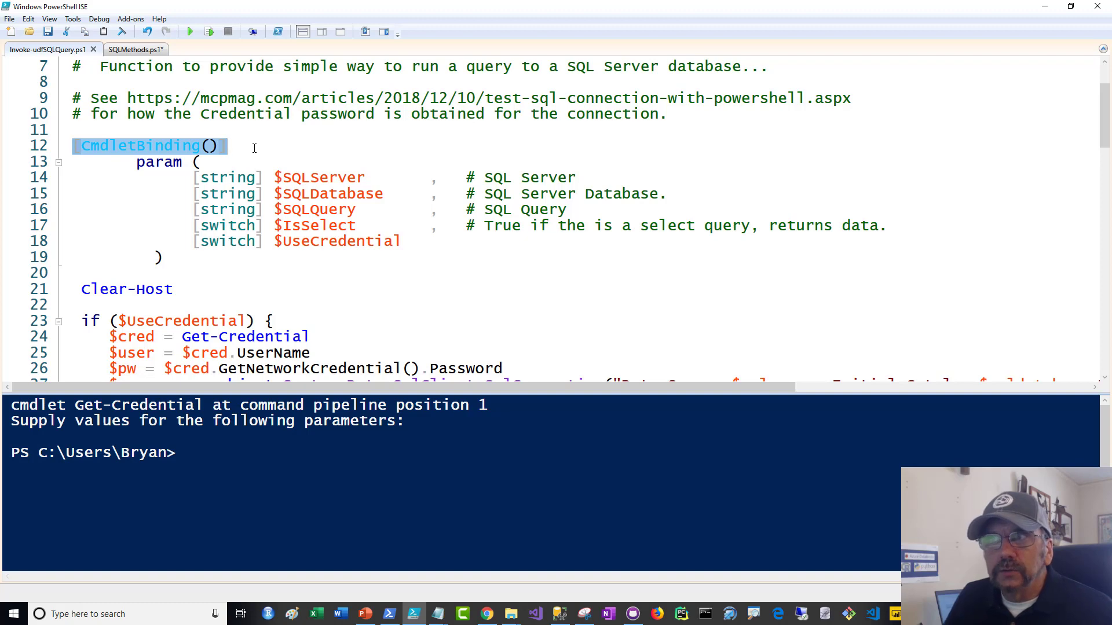
pyautogui.moveTo(137, 162); pyautogui.dragTo(164, 209)
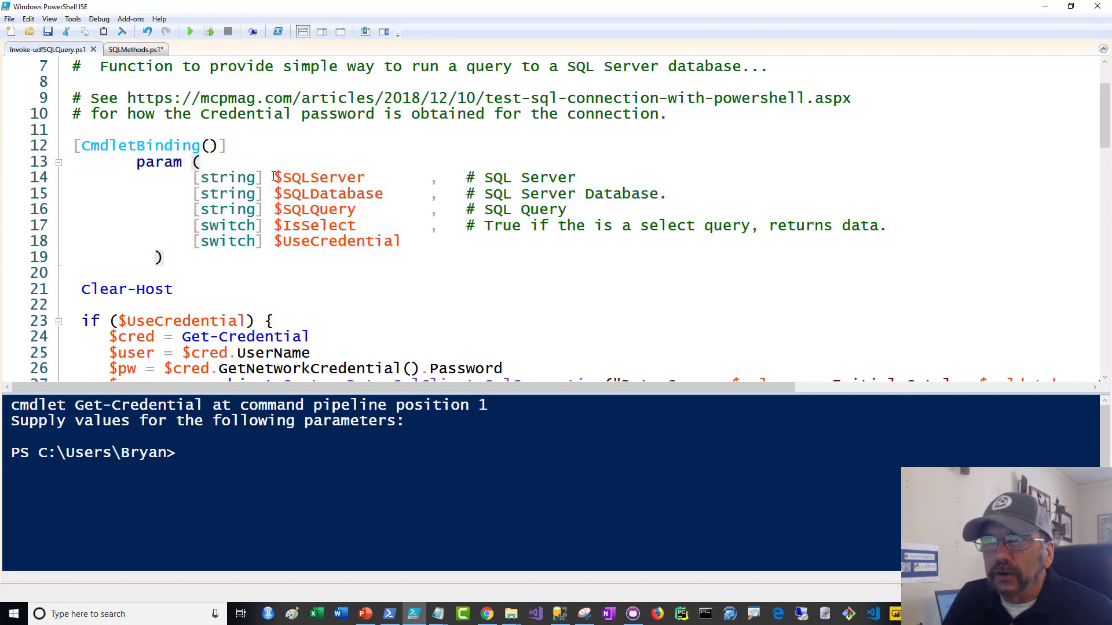
pyautogui.doubleClick(319, 177)
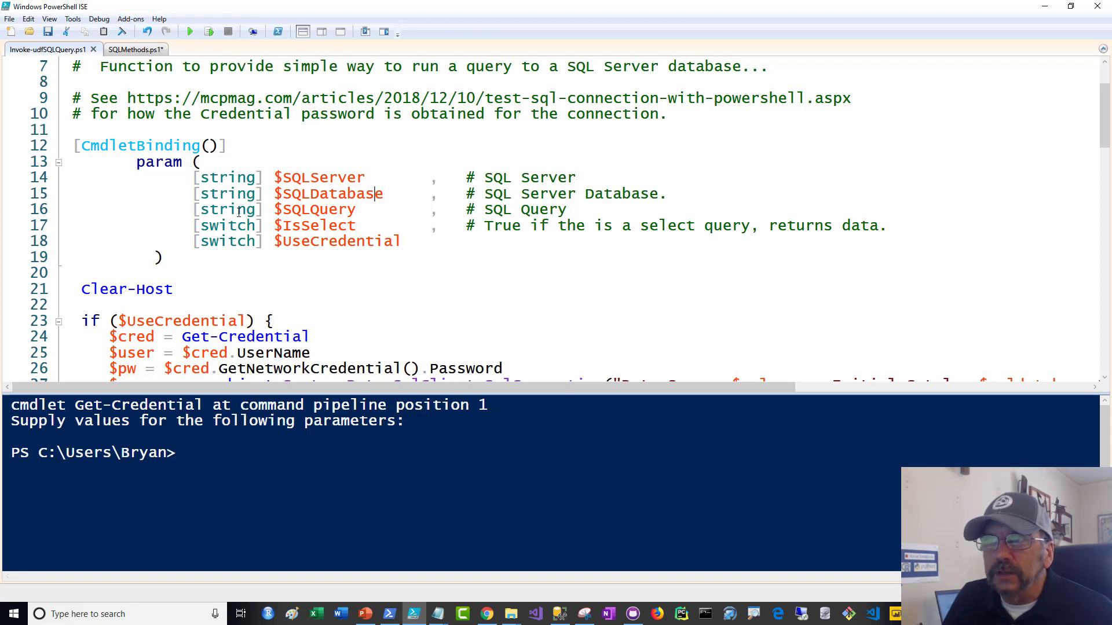
pyautogui.doubleClick(227, 177)
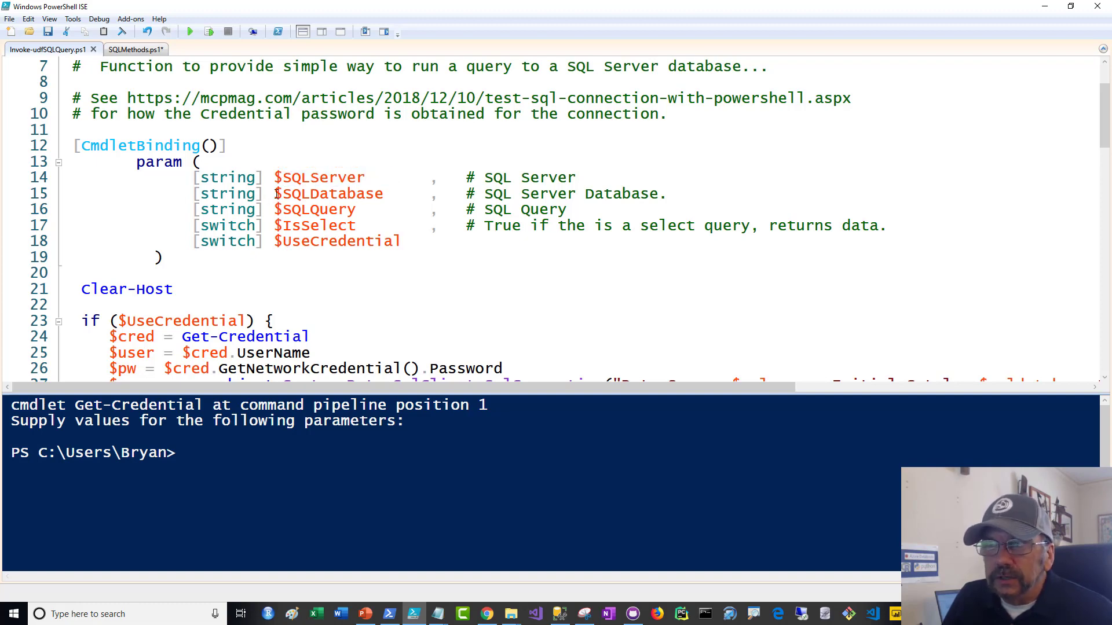
pyautogui.doubleClick(328, 194)
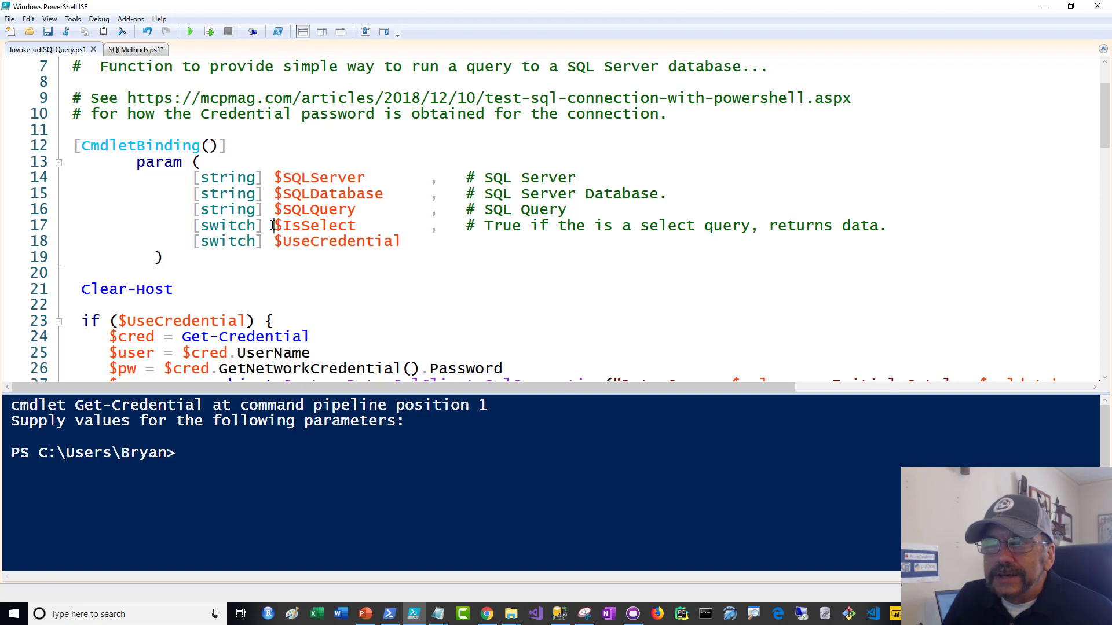
pyautogui.doubleClick(314, 226)
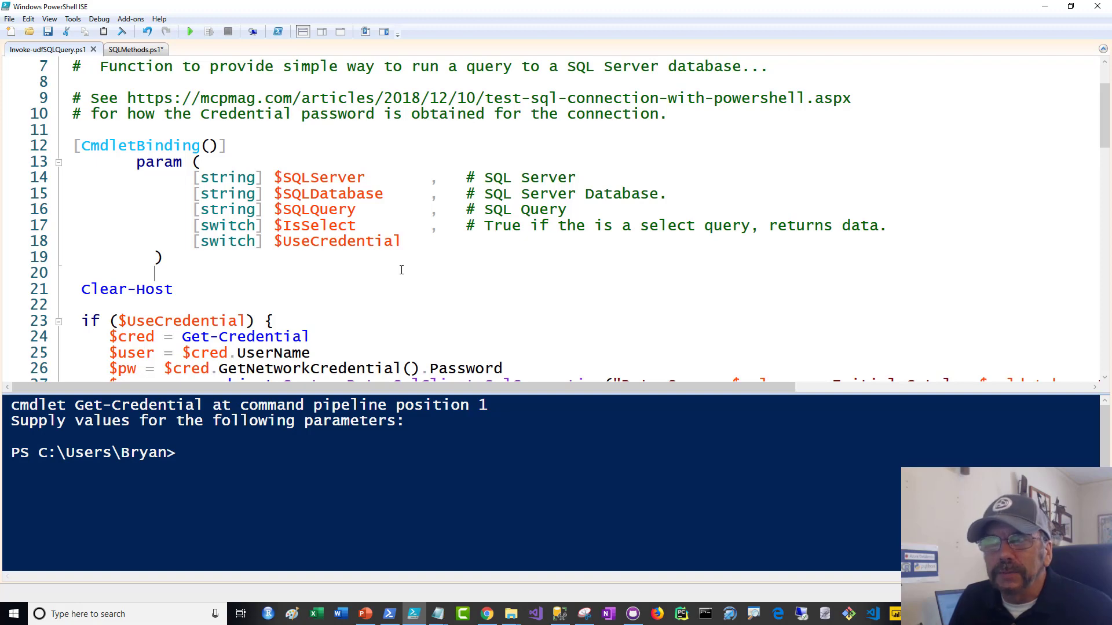
pyautogui.moveTo(272, 239)
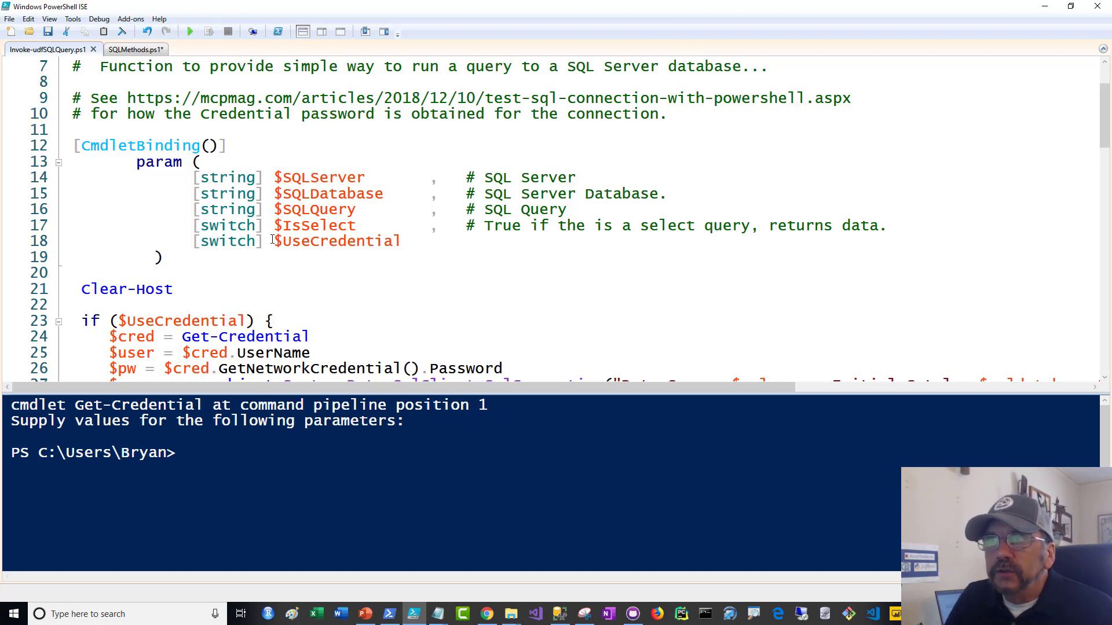
pyautogui.doubleClick(335, 241)
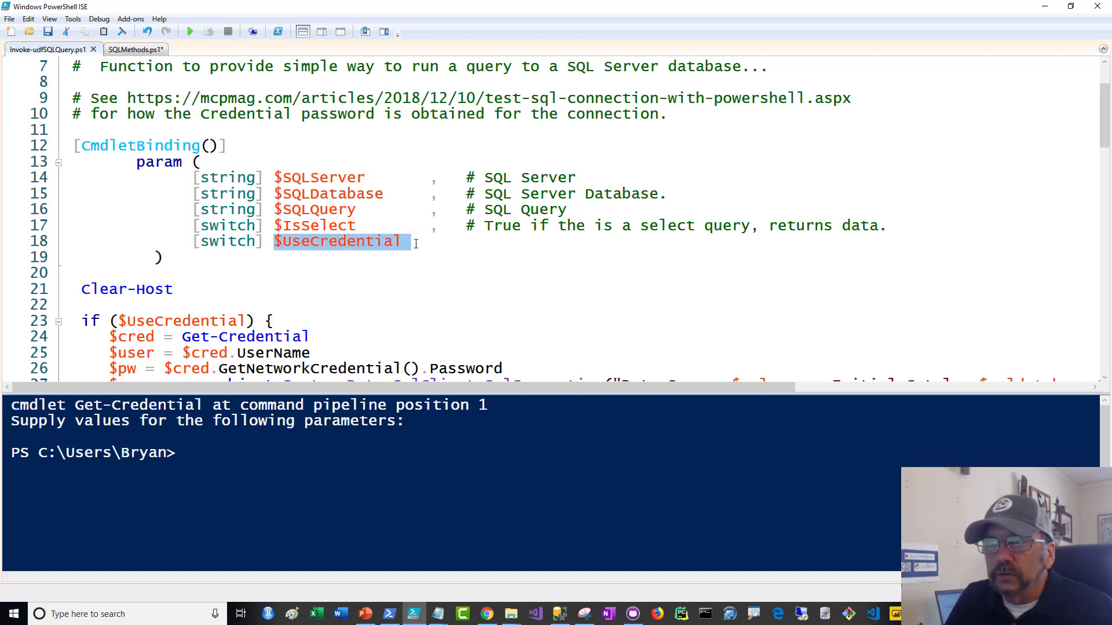
pyautogui.scroll(-3)
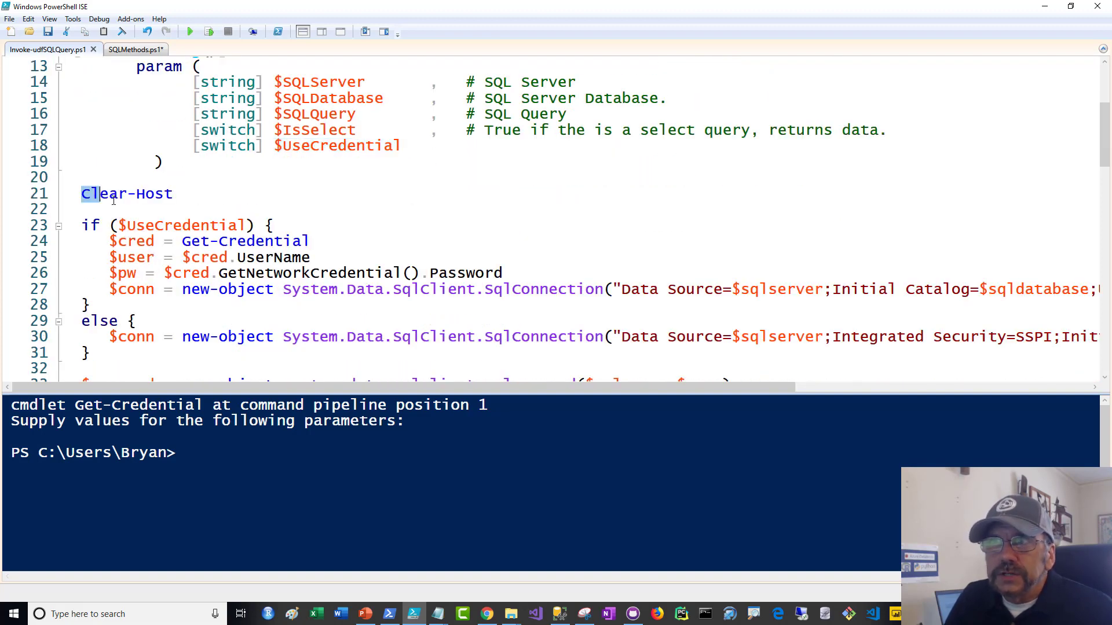
pyautogui.doubleClick(126, 193)
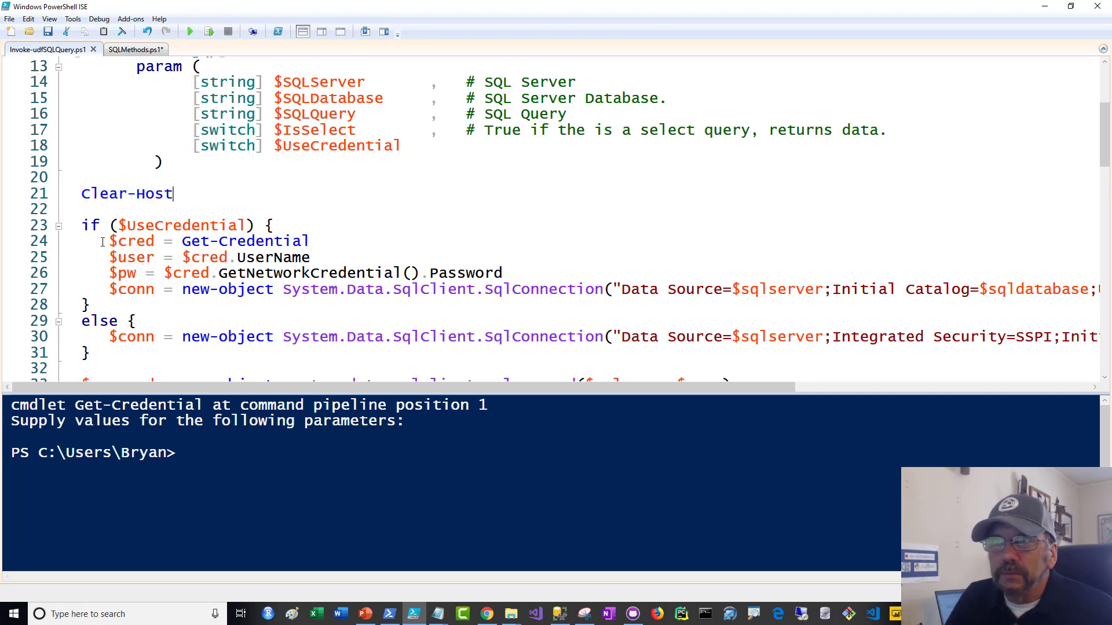
pyautogui.scroll(-3)
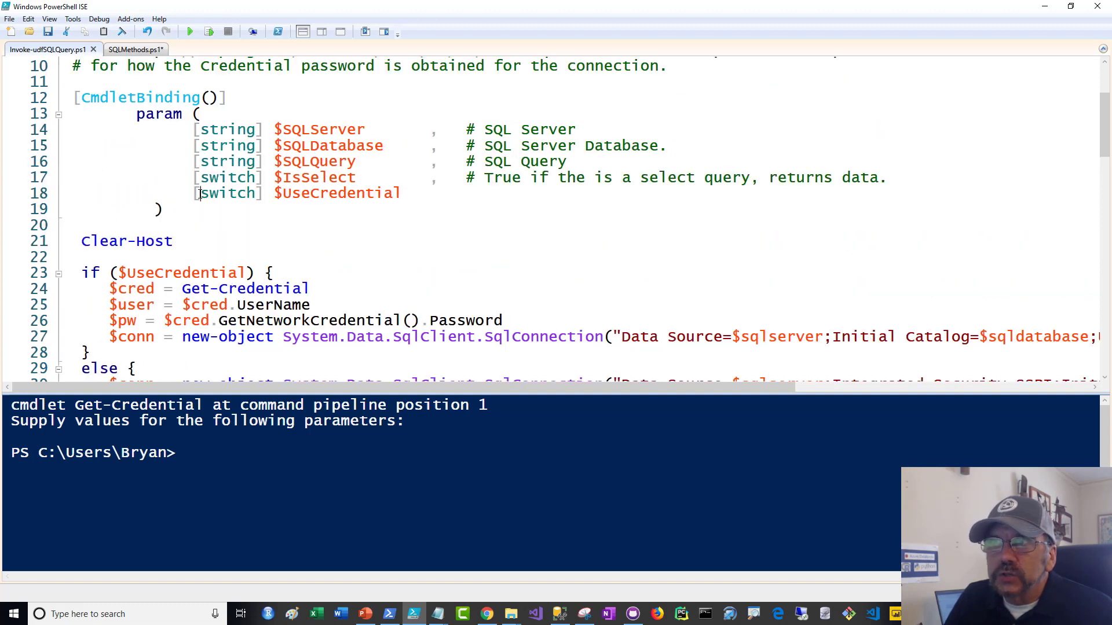
pyautogui.doubleClick(227, 193)
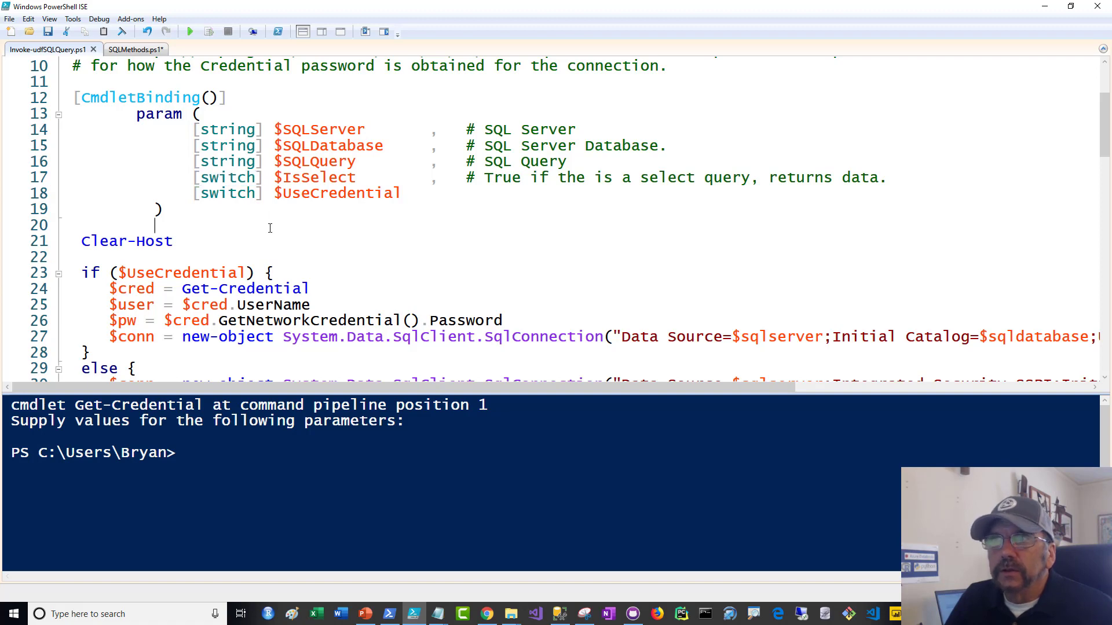
pyautogui.doubleClick(187, 226)
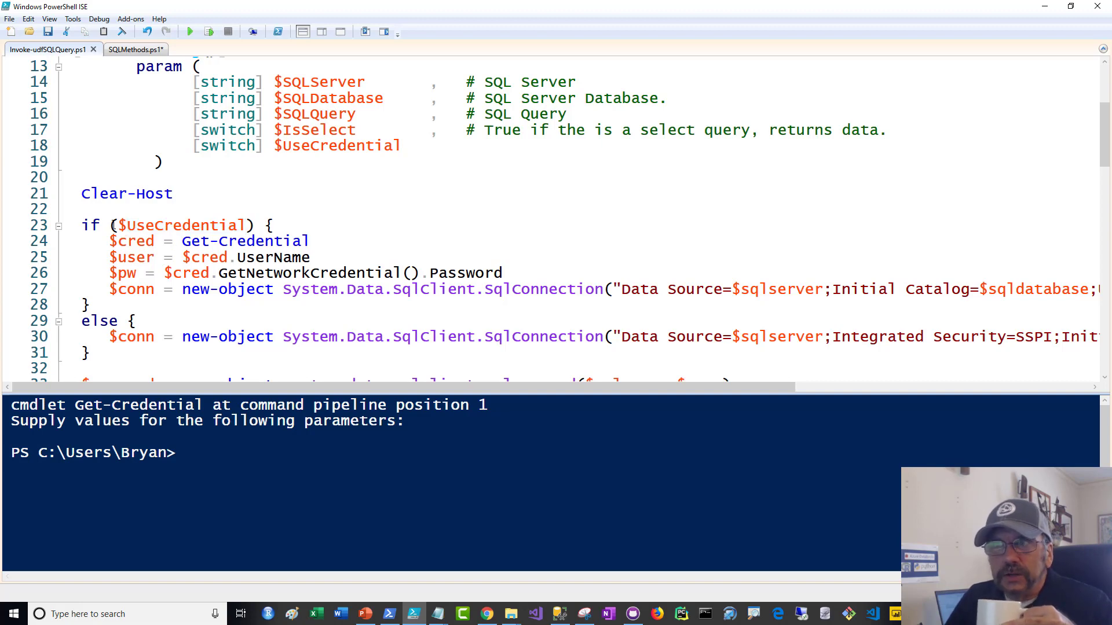
pyautogui.doubleClick(181, 225)
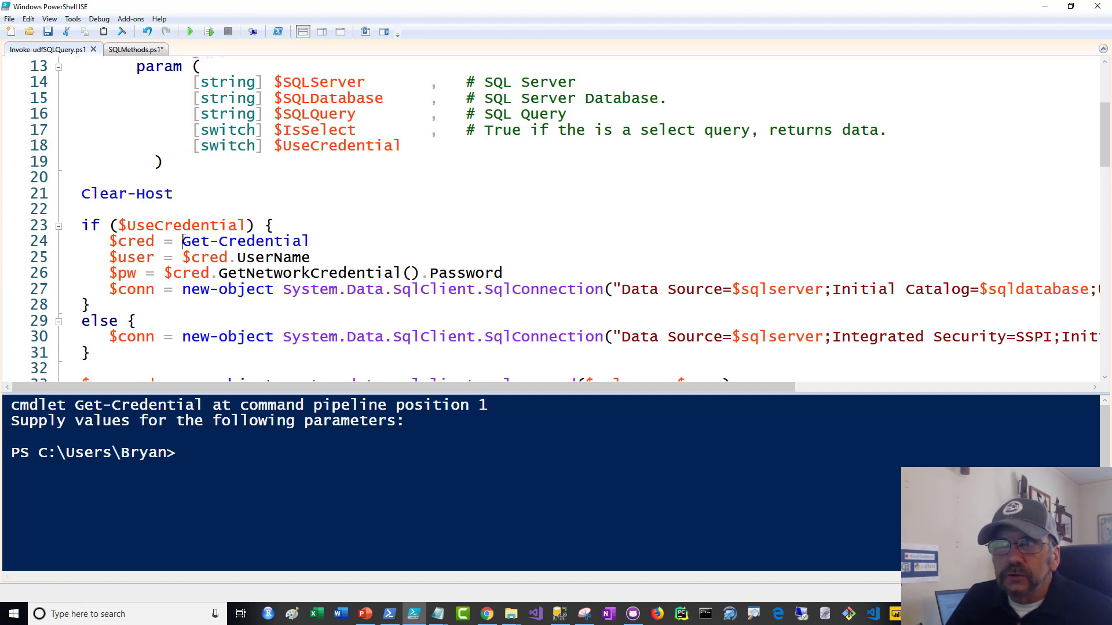
pyautogui.doubleClick(244, 241)
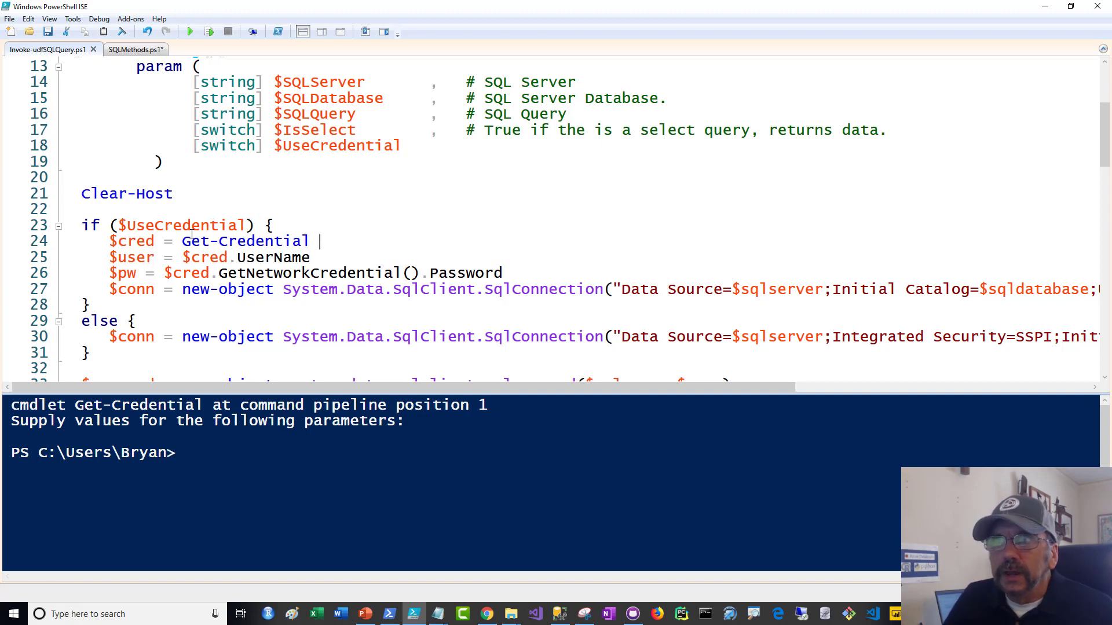
pyautogui.moveTo(110, 240); pyautogui.dragTo(318, 240)
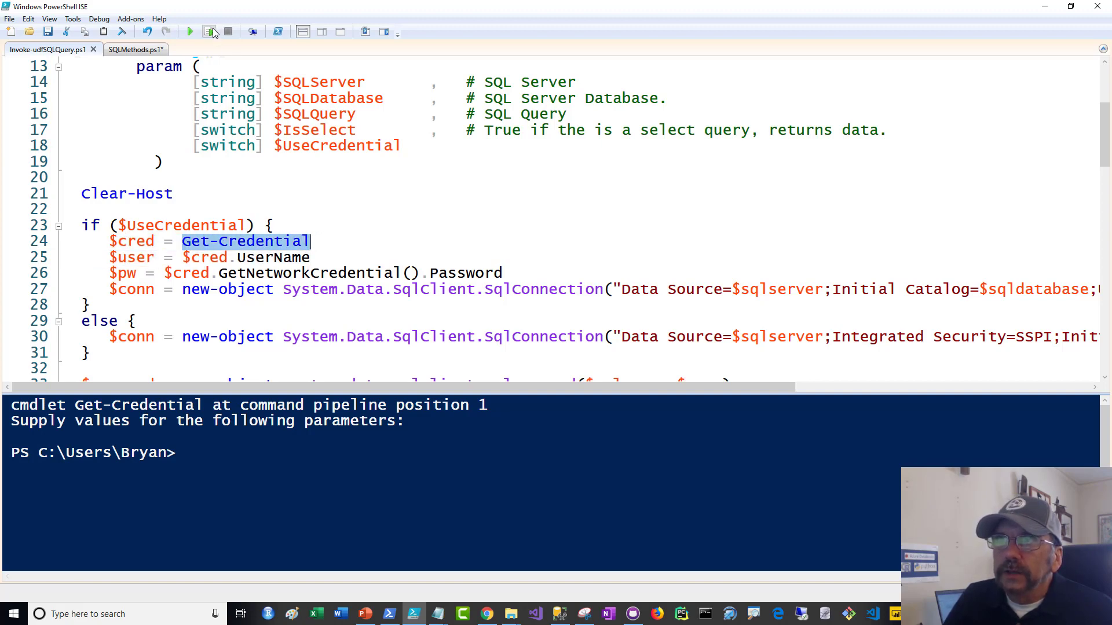
# Run only Get-Credential, logging in as sds to return a SecureString-password credential
pyautogui.click(189, 31)
pyautogui.write('sds')
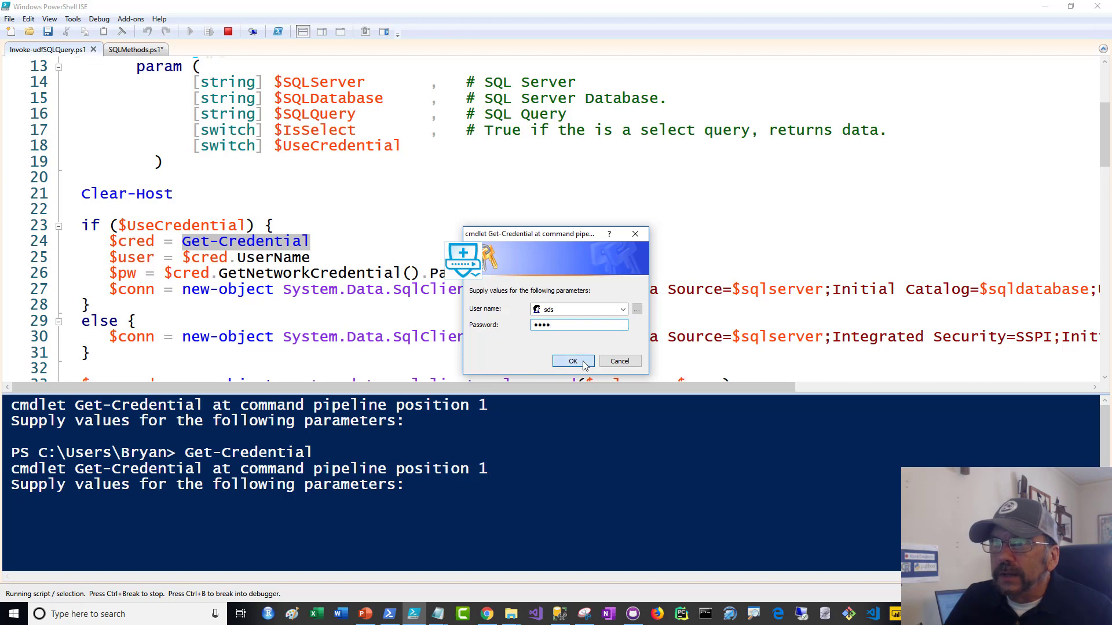
pyautogui.click(573, 361)
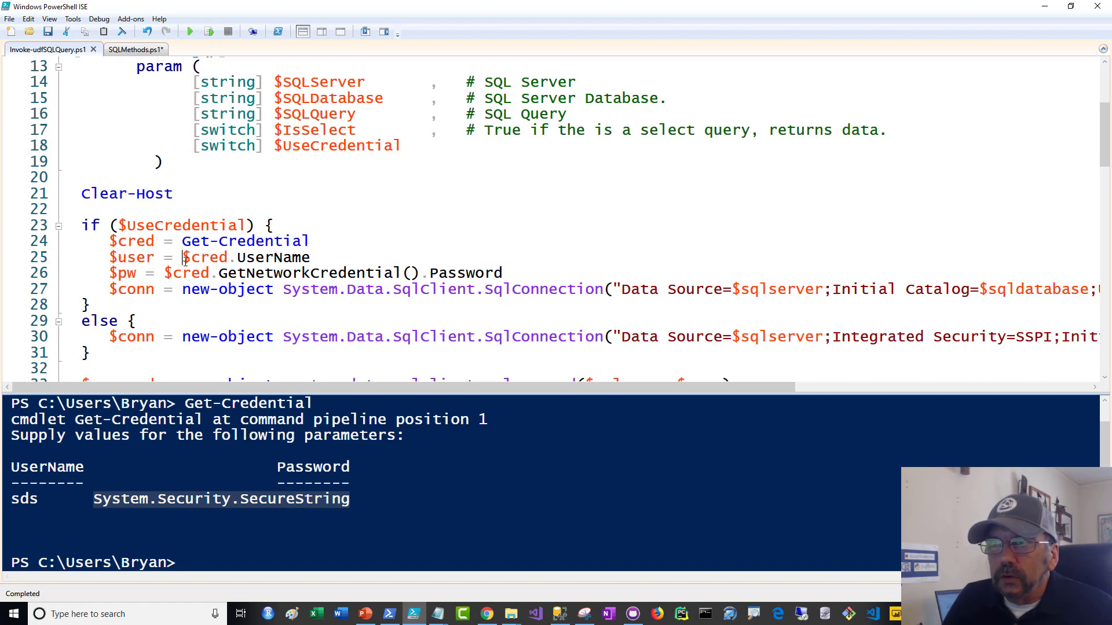
pyautogui.doubleClick(132, 274)
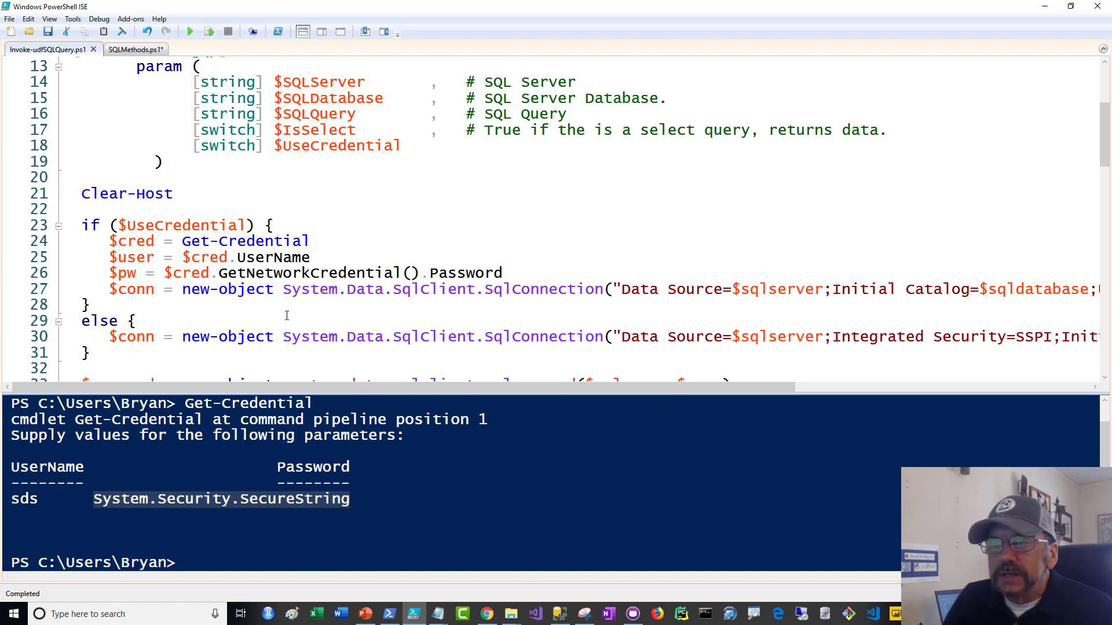
pyautogui.moveTo(107, 288); pyautogui.dragTo(89, 305)
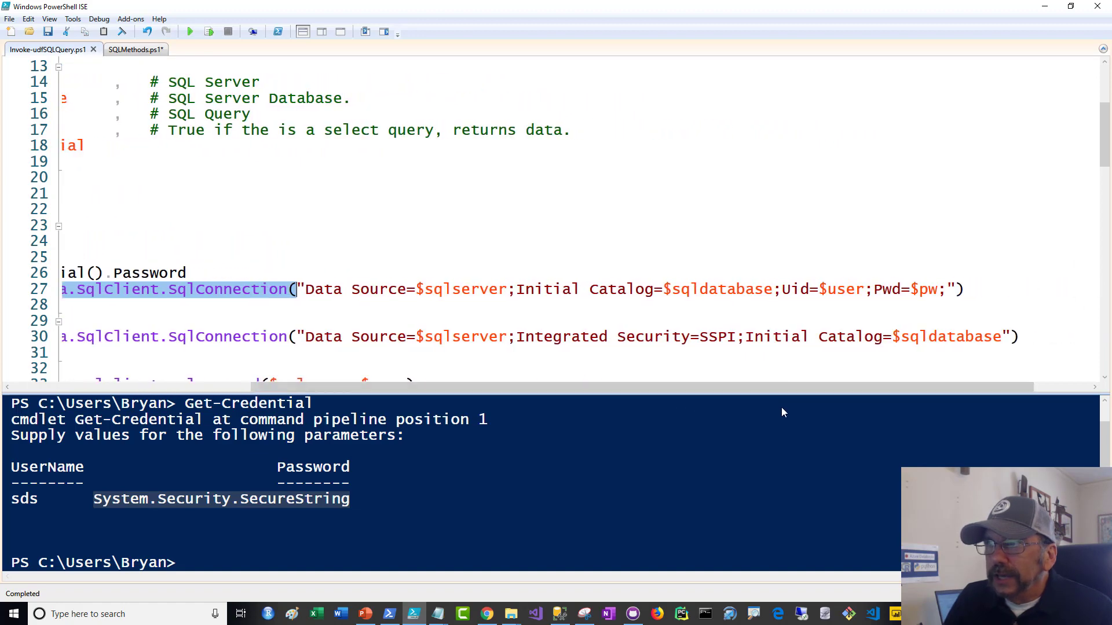
pyautogui.moveTo(652, 307)
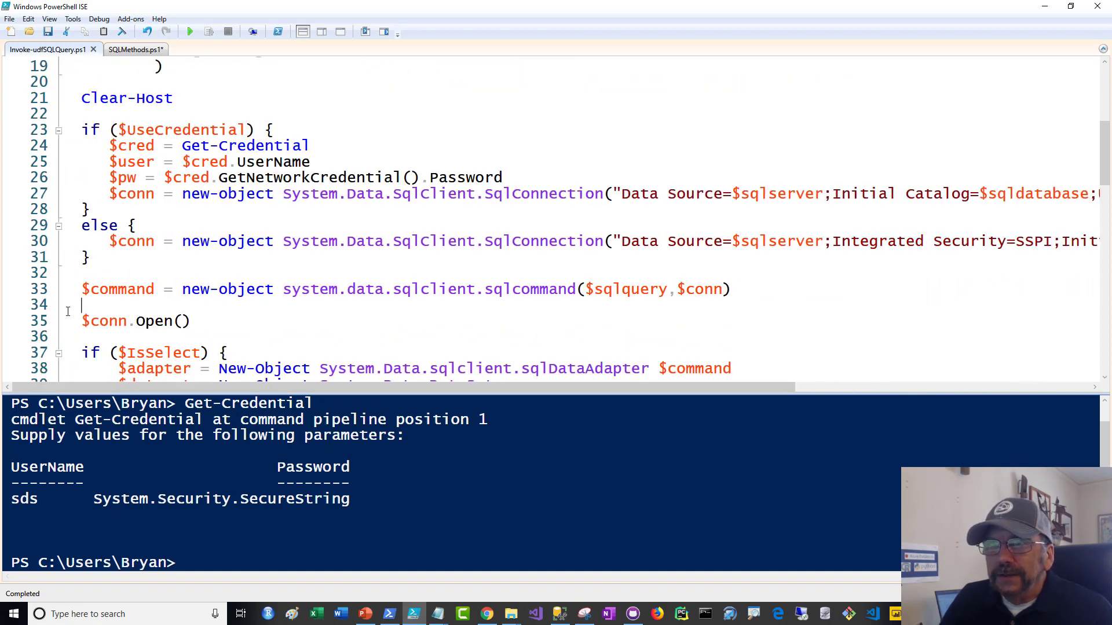
pyautogui.doubleClick(117, 290)
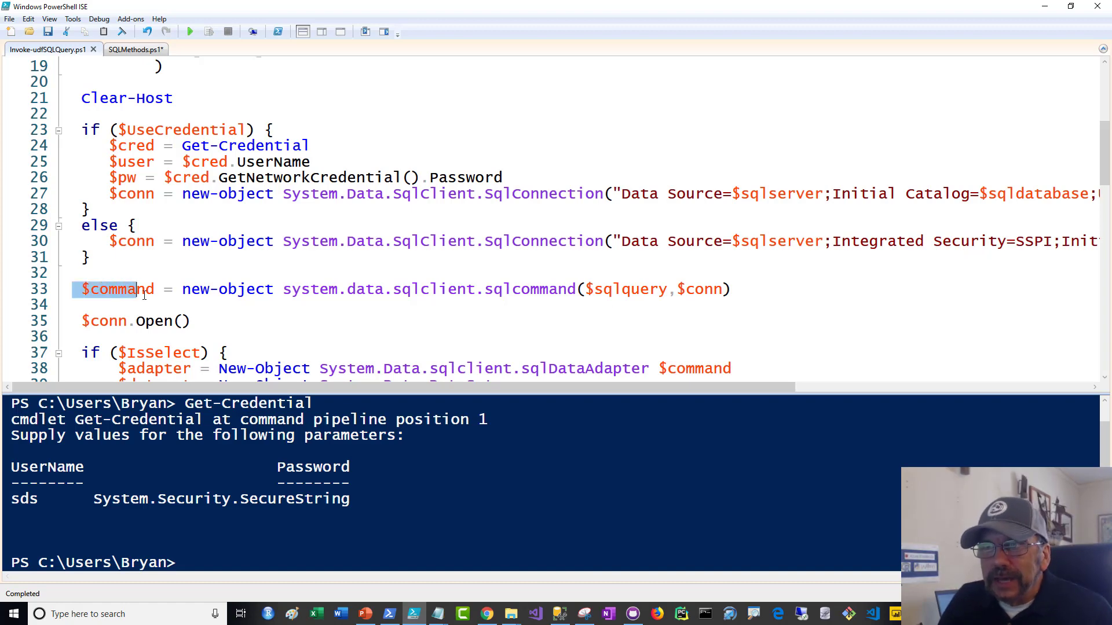
pyautogui.doubleClick(199, 290)
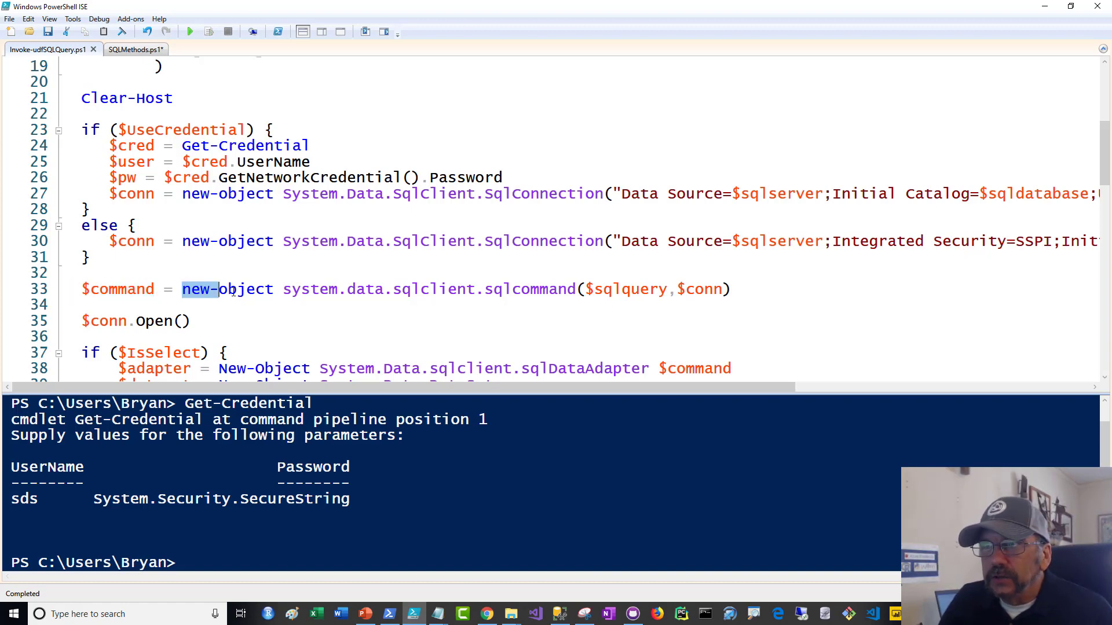
pyautogui.moveTo(209, 289); pyautogui.dragTo(578, 290)
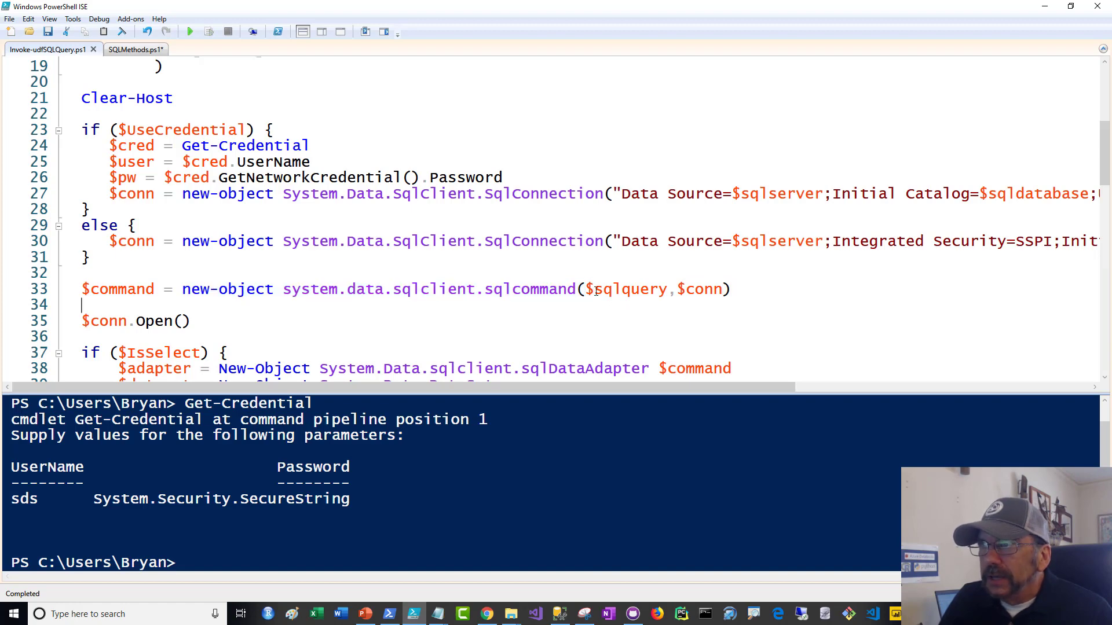
pyautogui.doubleClick(626, 289)
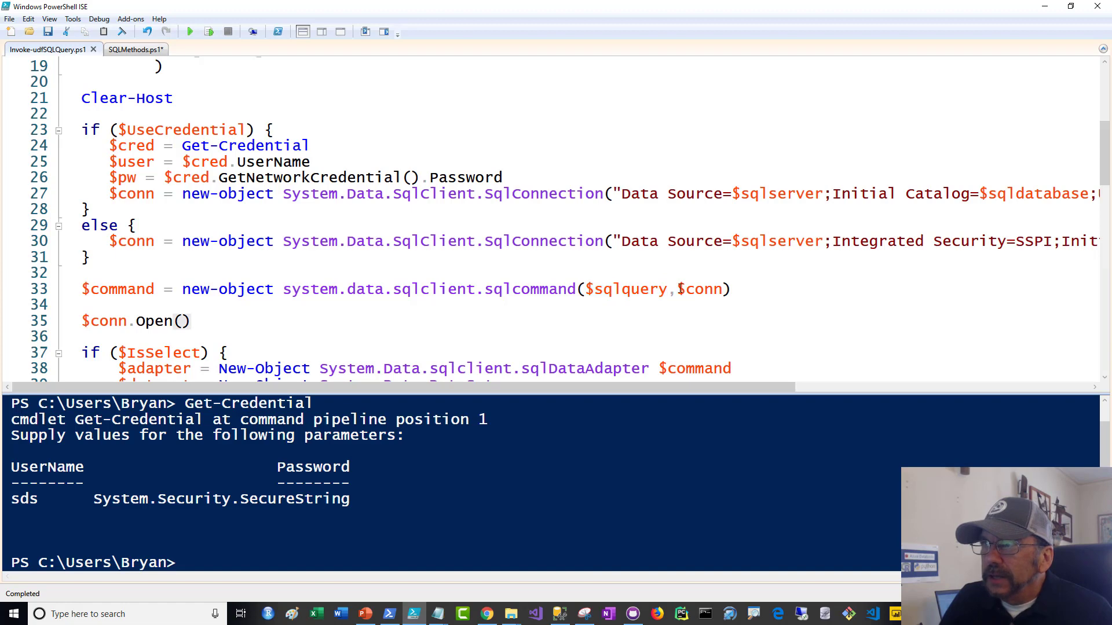
pyautogui.doubleClick(701, 290)
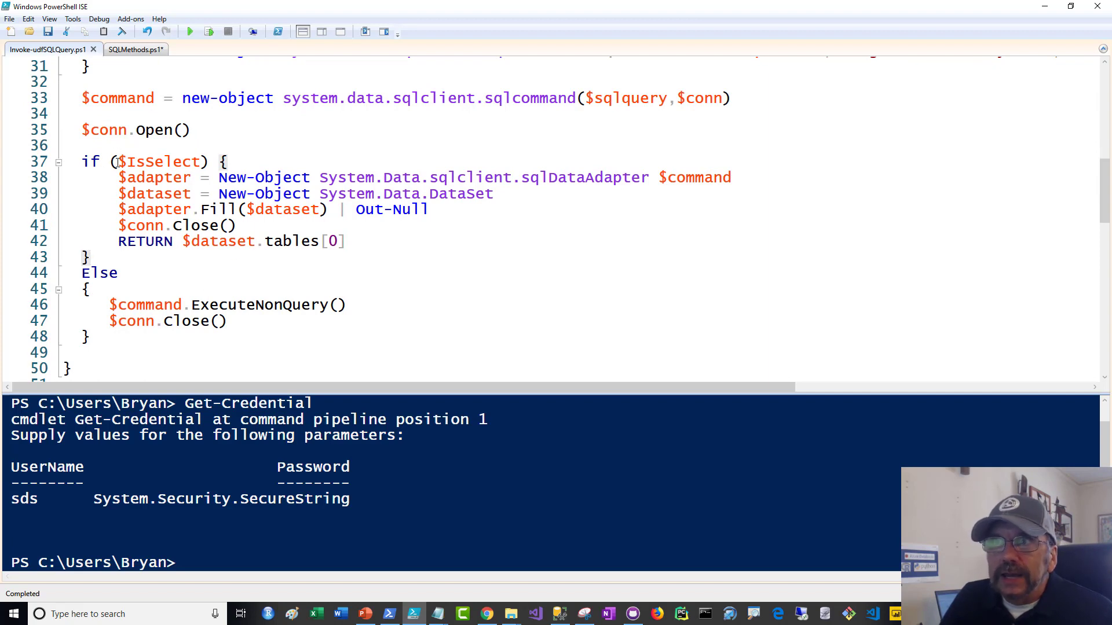
pyautogui.doubleClick(160, 161)
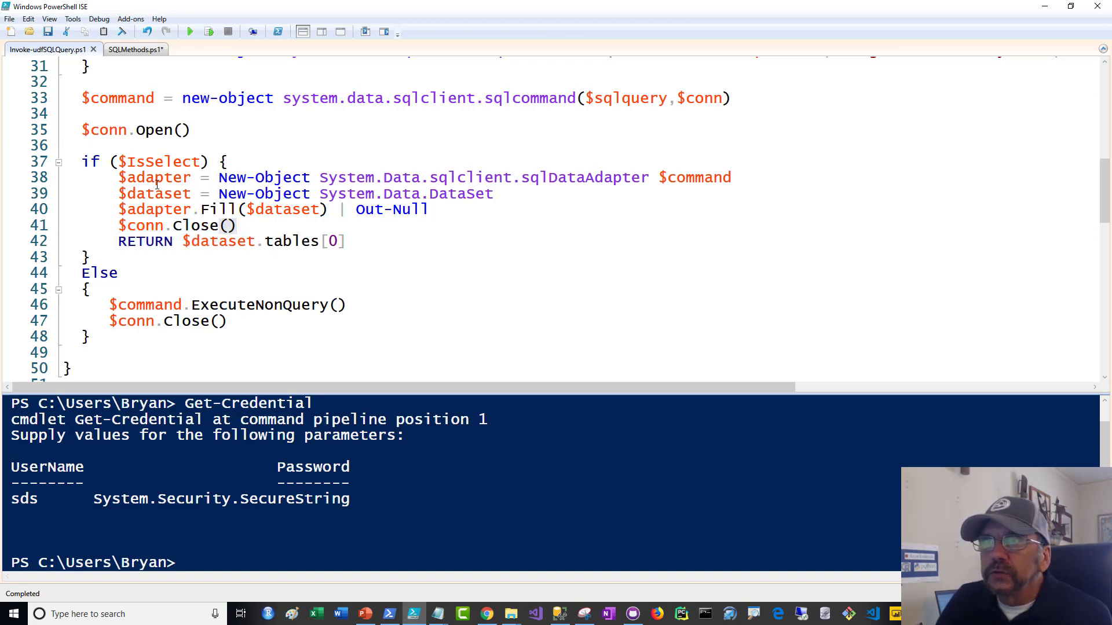
pyautogui.doubleClick(152, 177)
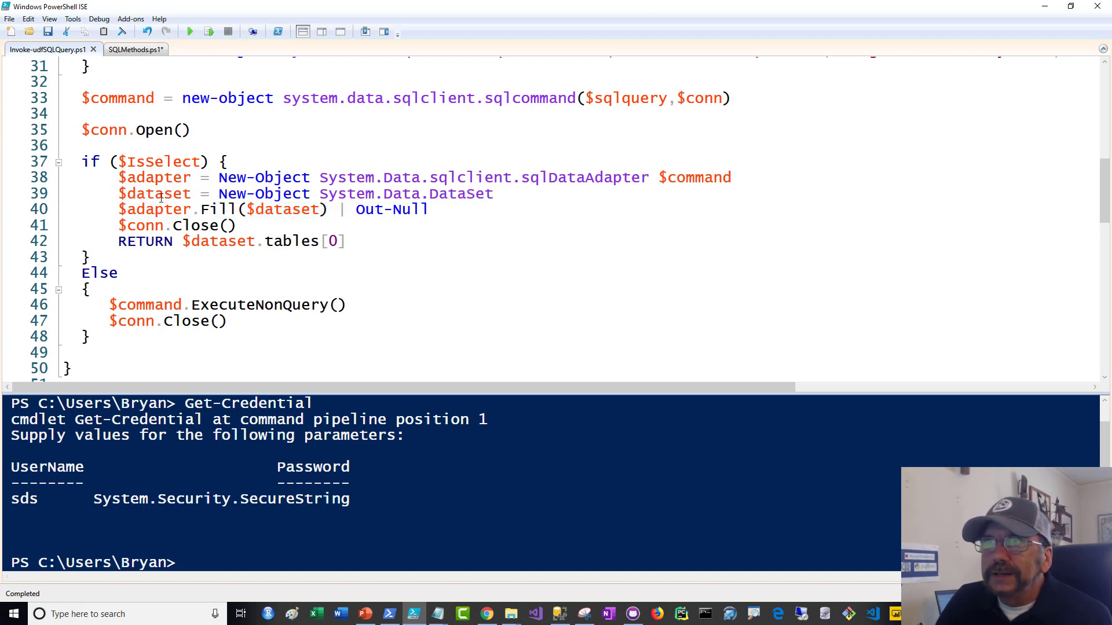
pyautogui.doubleClick(154, 177)
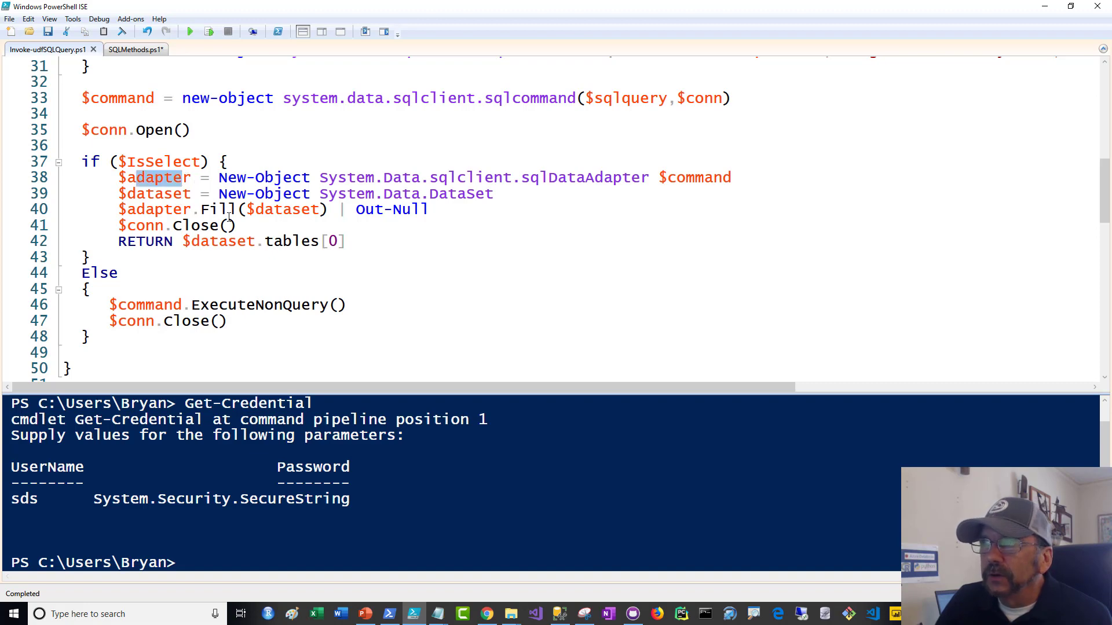
pyautogui.doubleClick(695, 177)
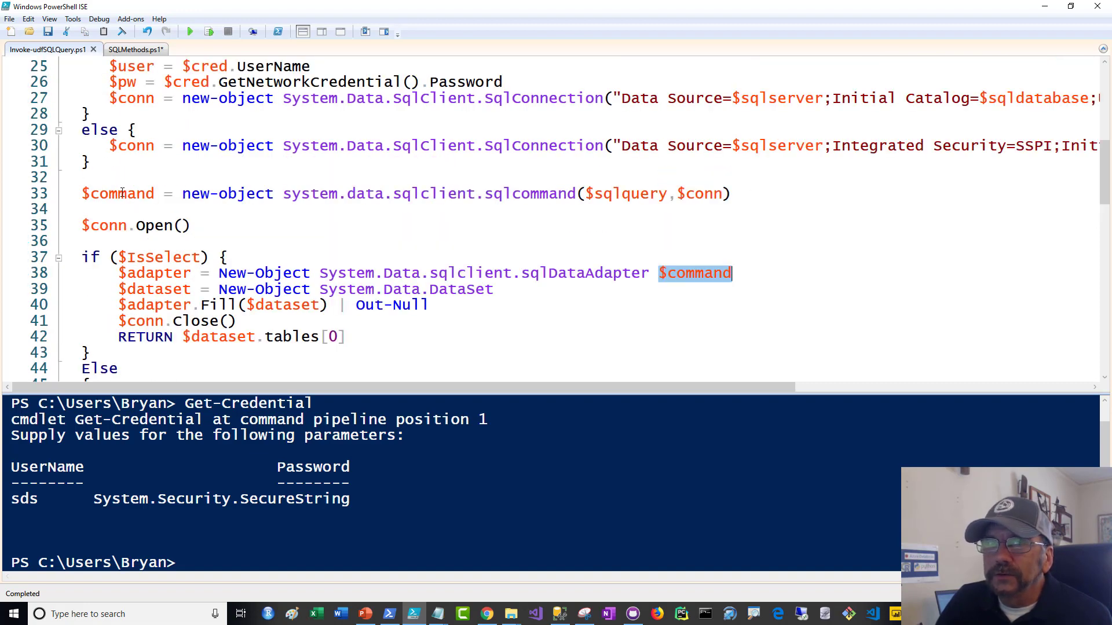
pyautogui.scroll(-3)
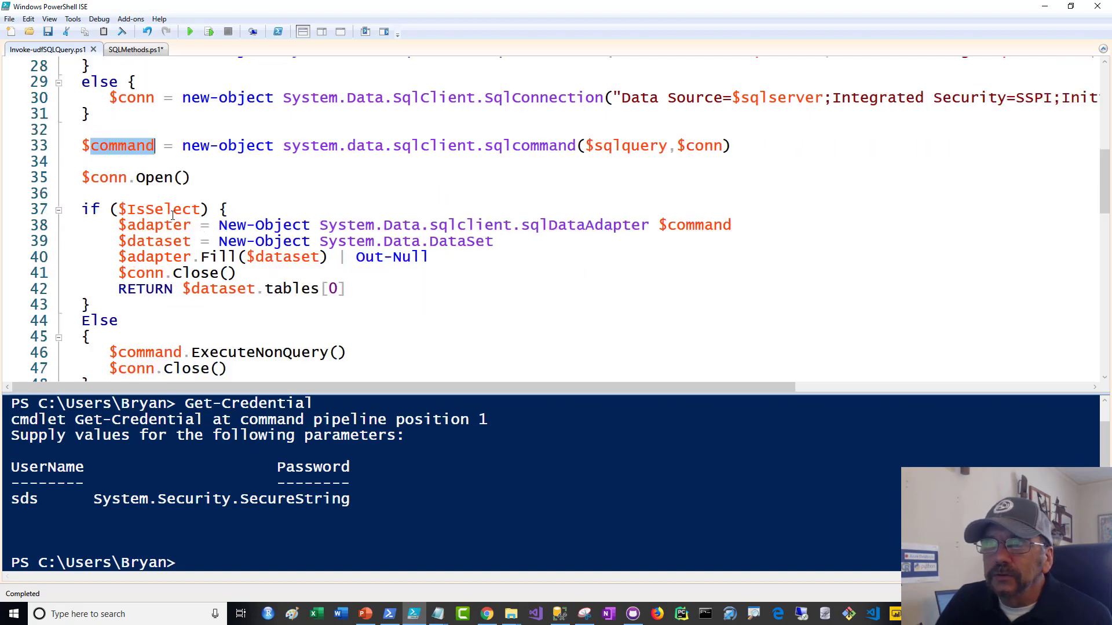
pyautogui.scroll(-3)
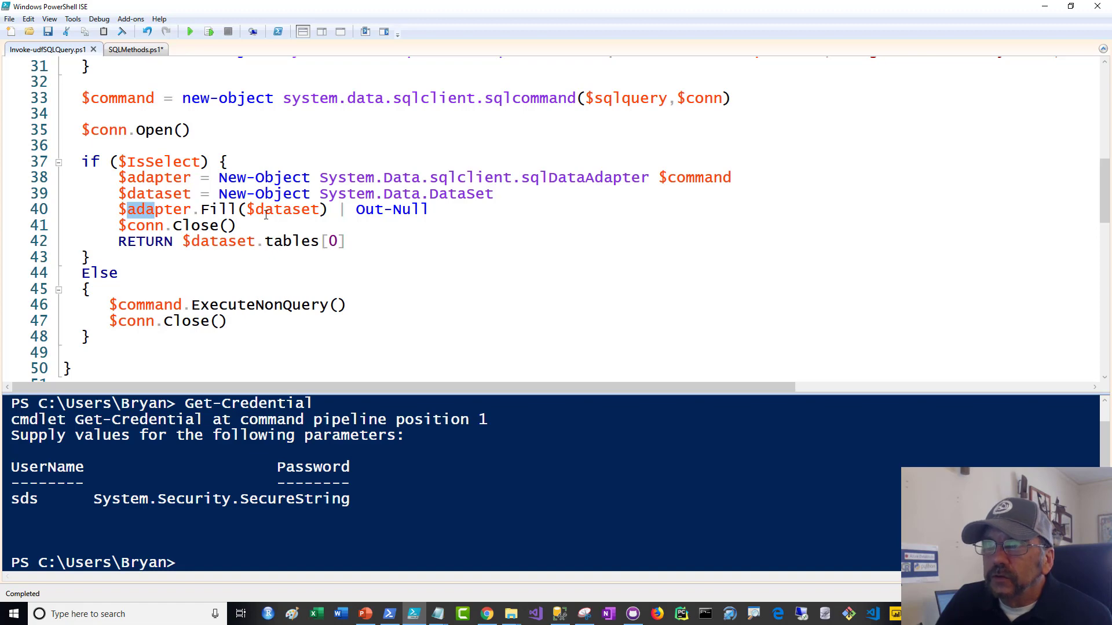
pyautogui.doubleClick(284, 209)
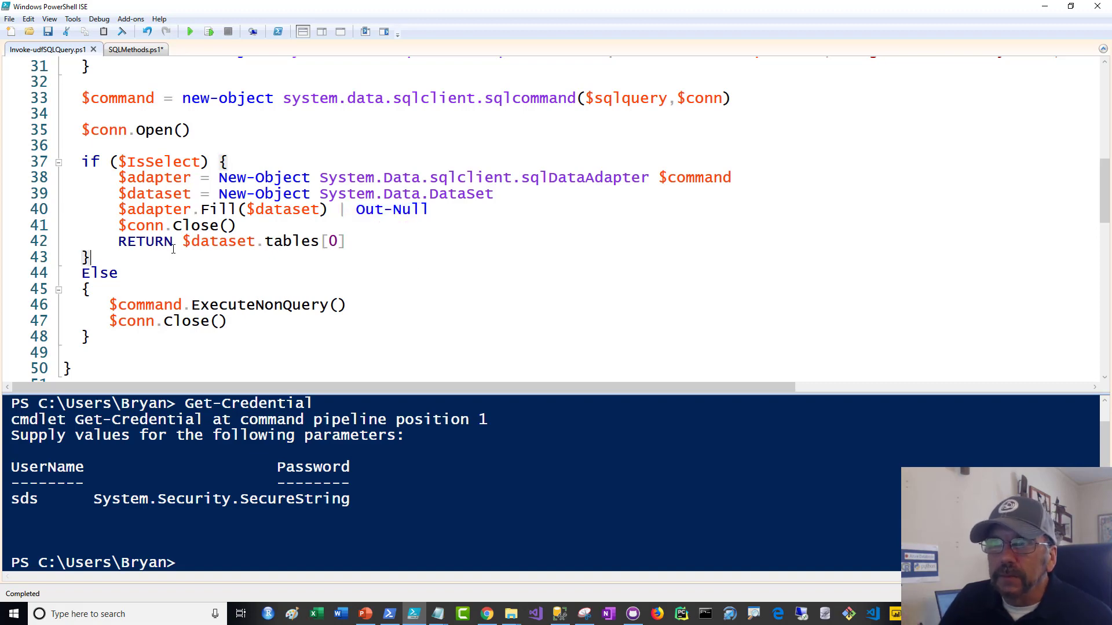
pyautogui.moveTo(114, 225)
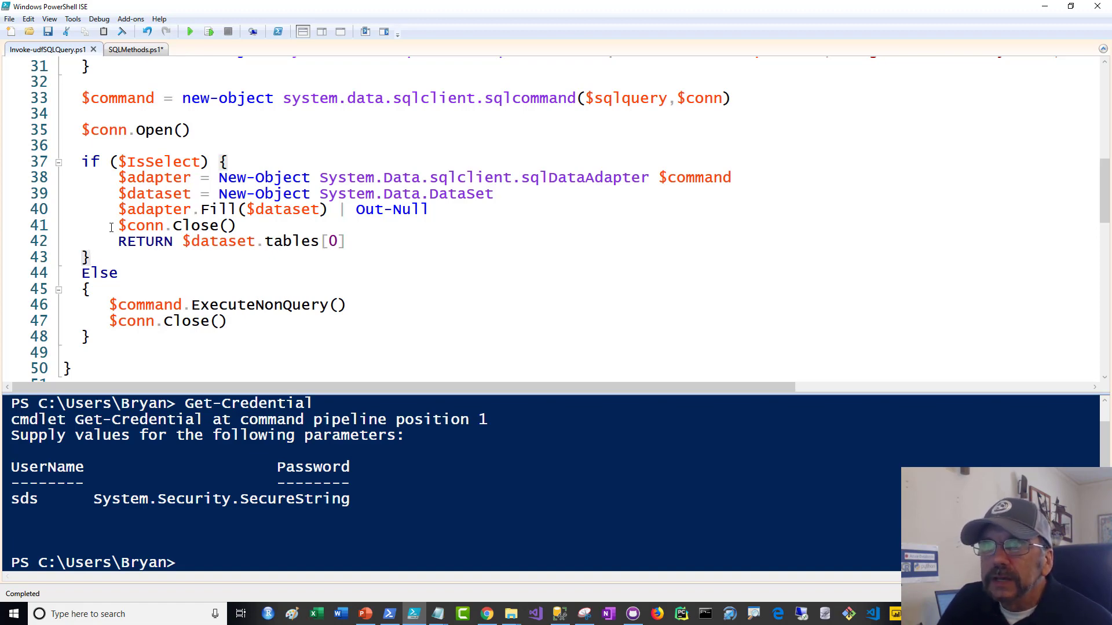
pyautogui.tripleClick(170, 226)
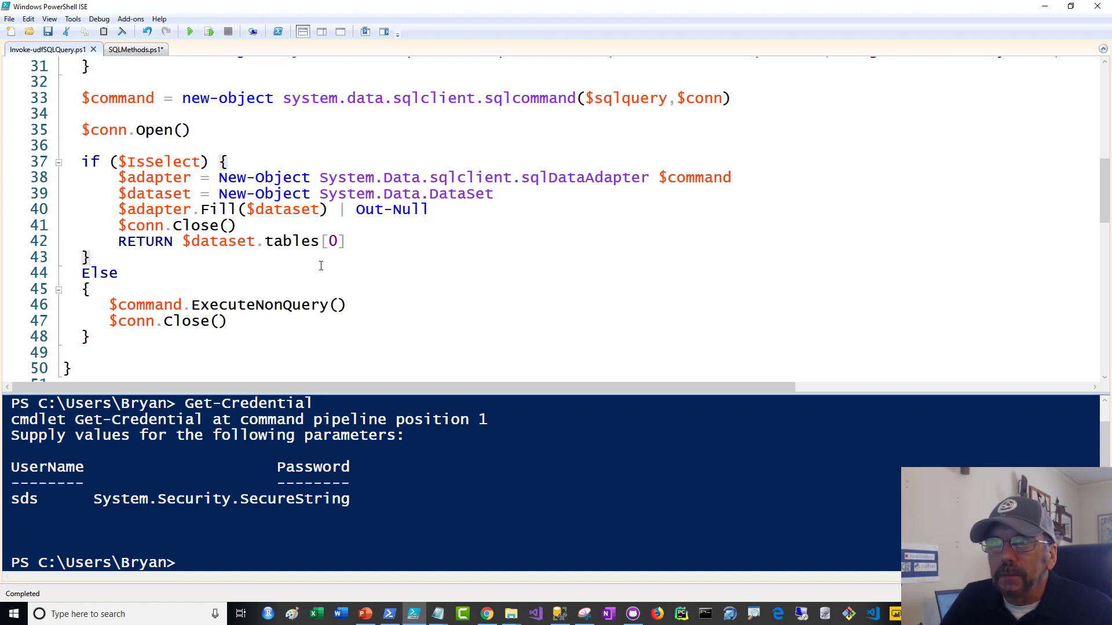
pyautogui.scroll(-3)
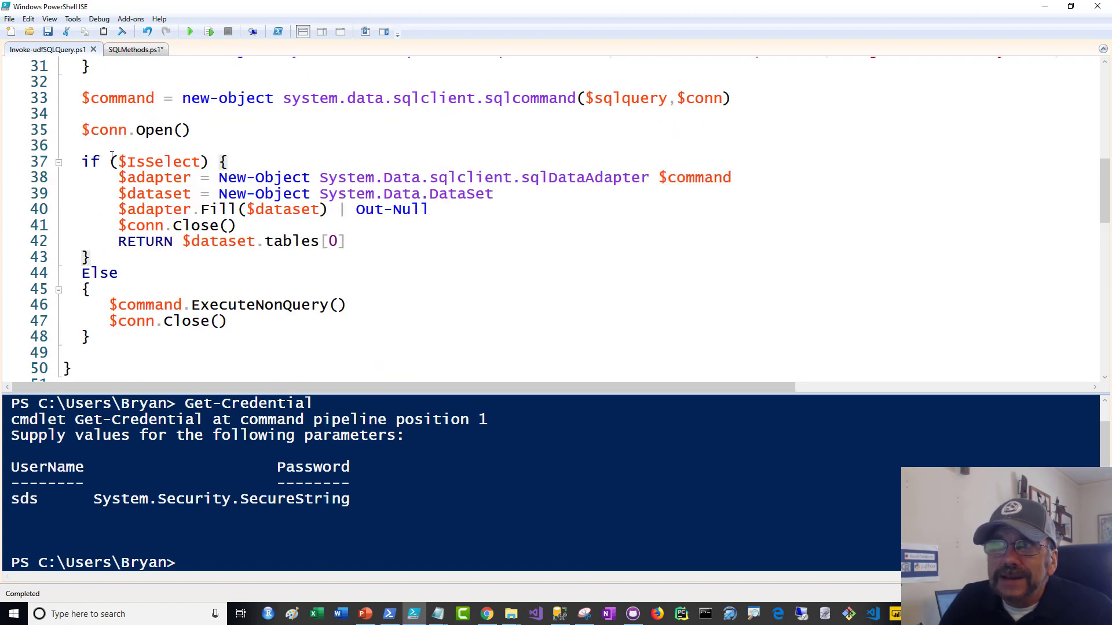
pyautogui.doubleClick(158, 161)
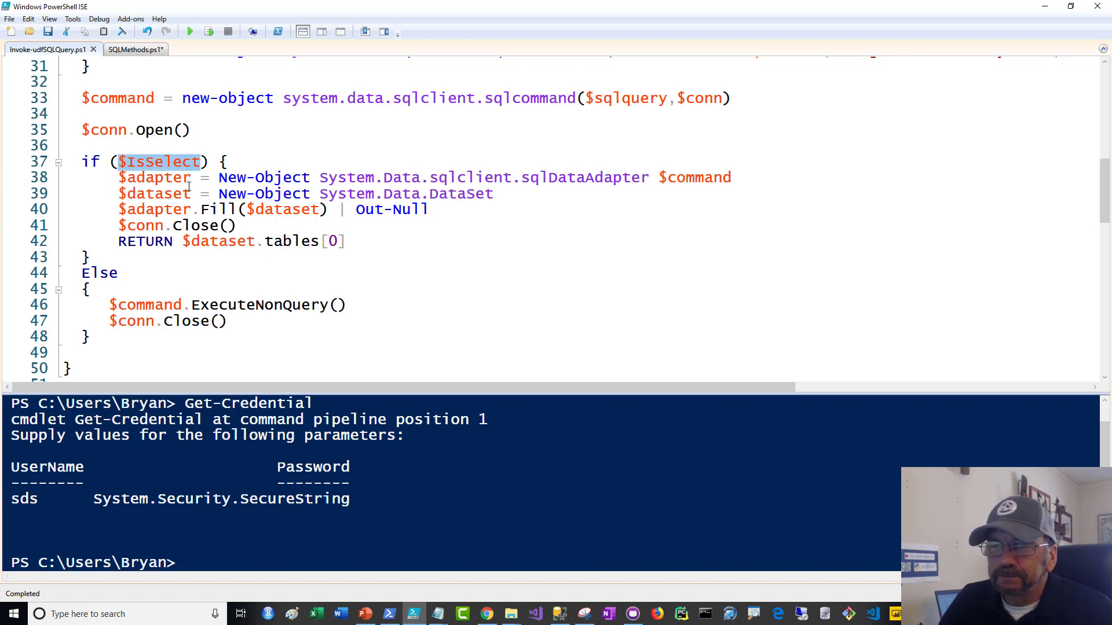
pyautogui.scroll(-3)
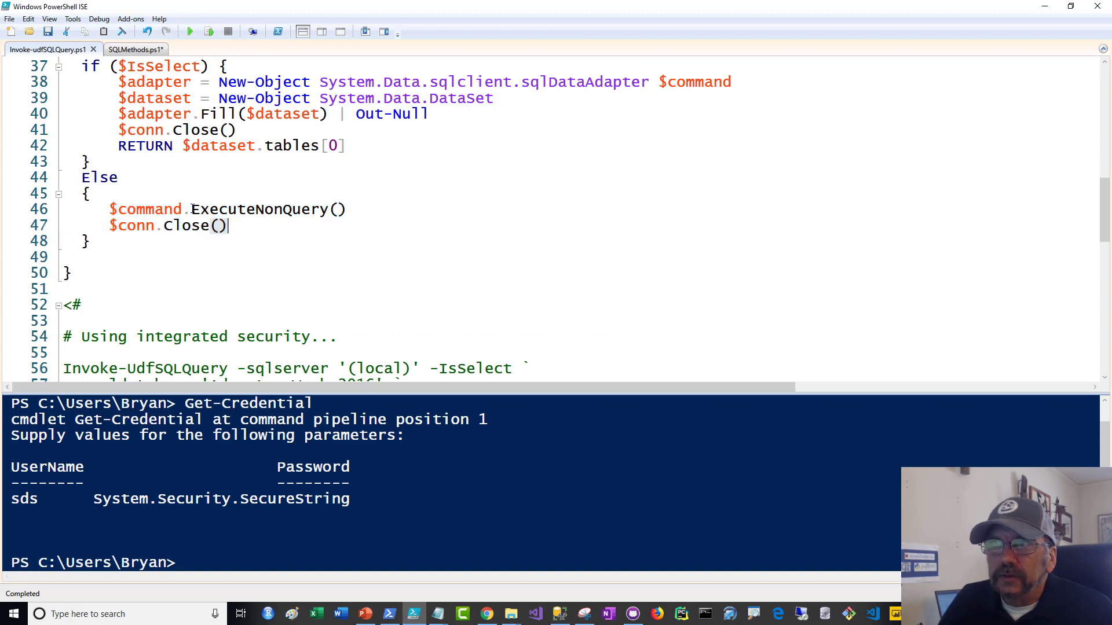
pyautogui.doubleClick(259, 209)
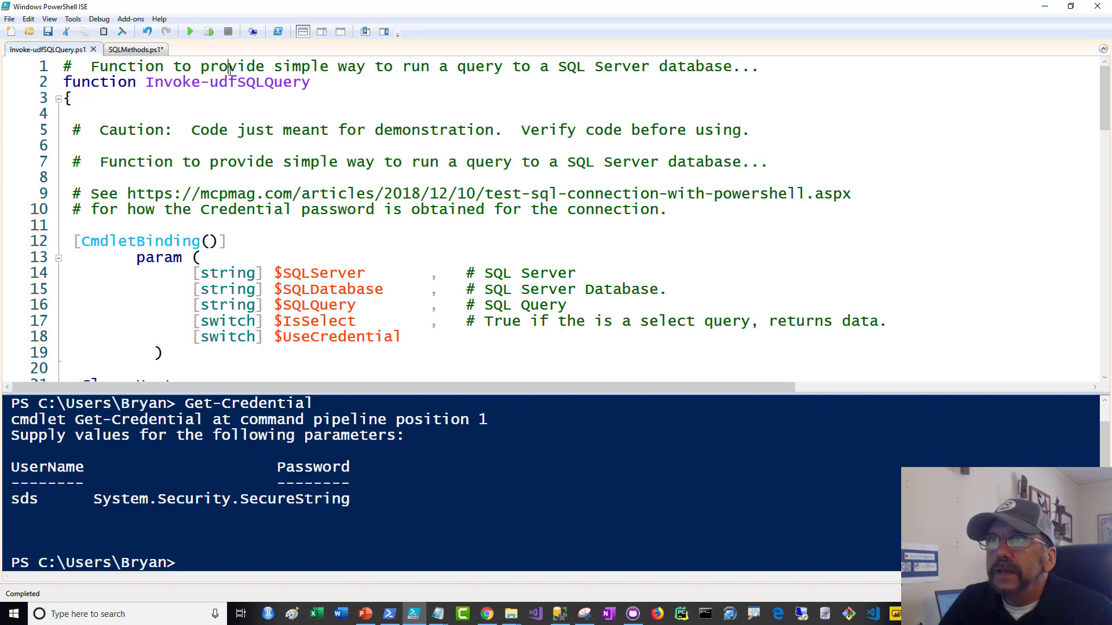
pyautogui.scroll(-3)
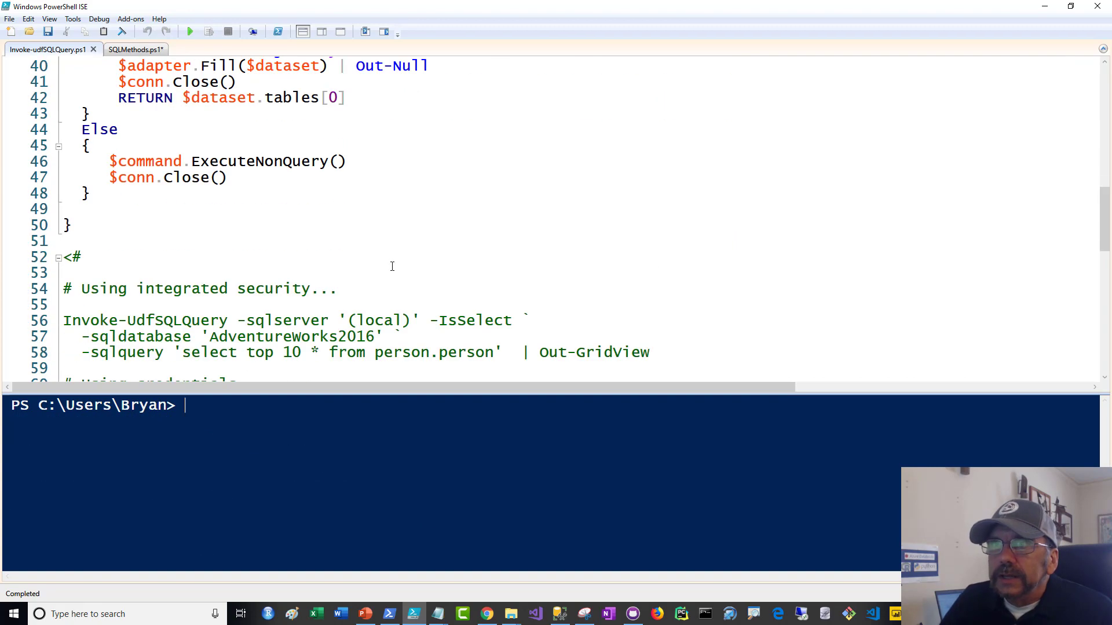
pyautogui.scroll(-3)
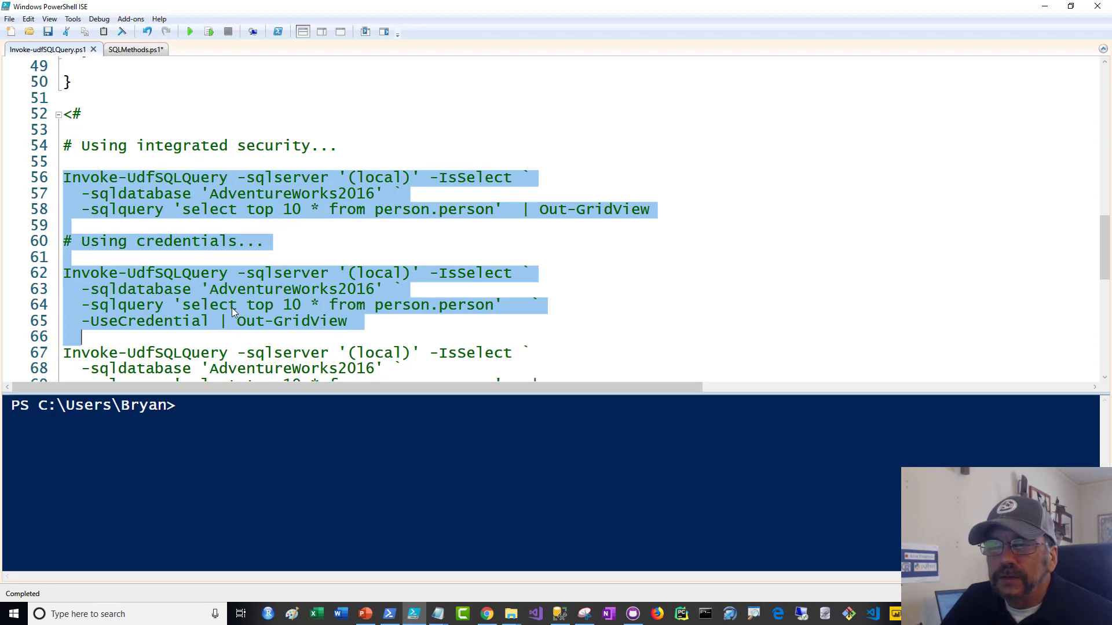
pyautogui.click(241, 290)
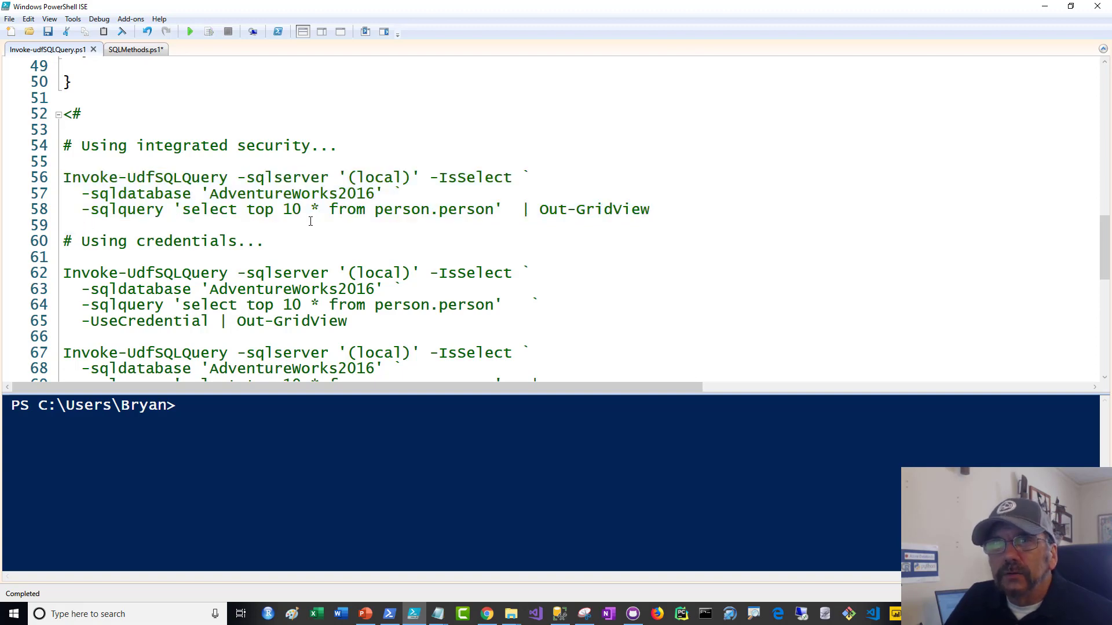
pyautogui.click(82, 225)
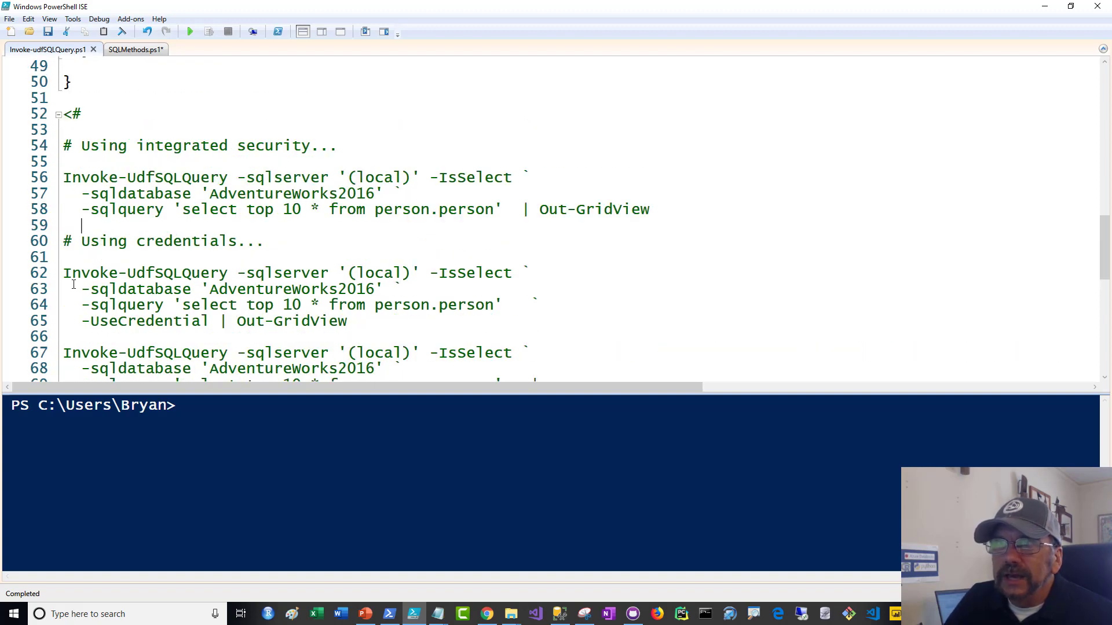
pyautogui.moveTo(63, 273); pyautogui.dragTo(347, 320)
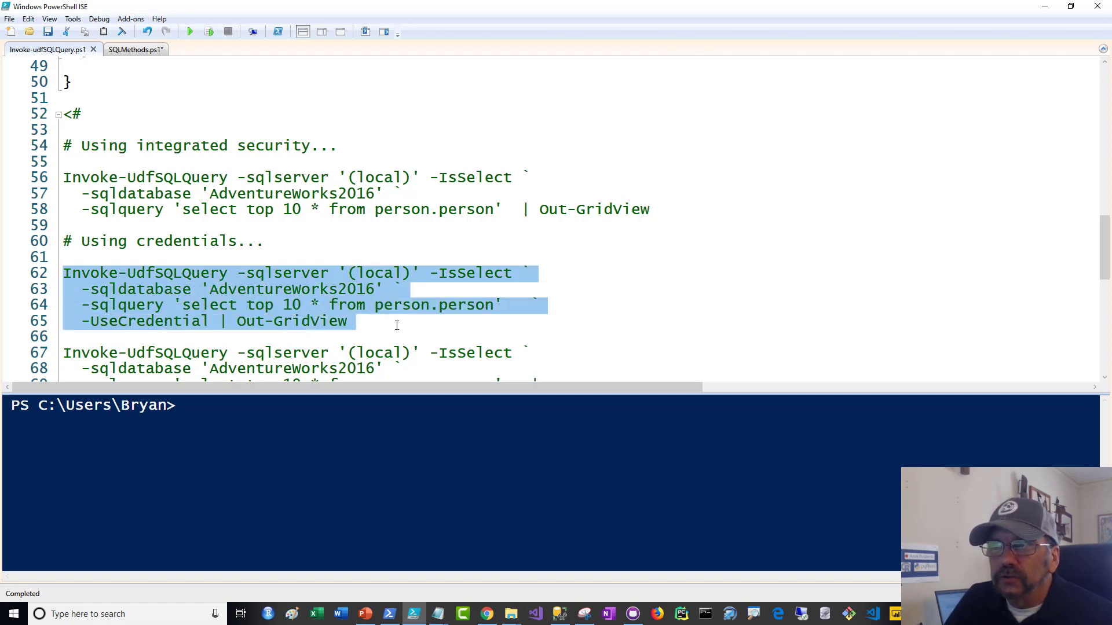
pyautogui.click(396, 325)
pyautogui.write(' |')
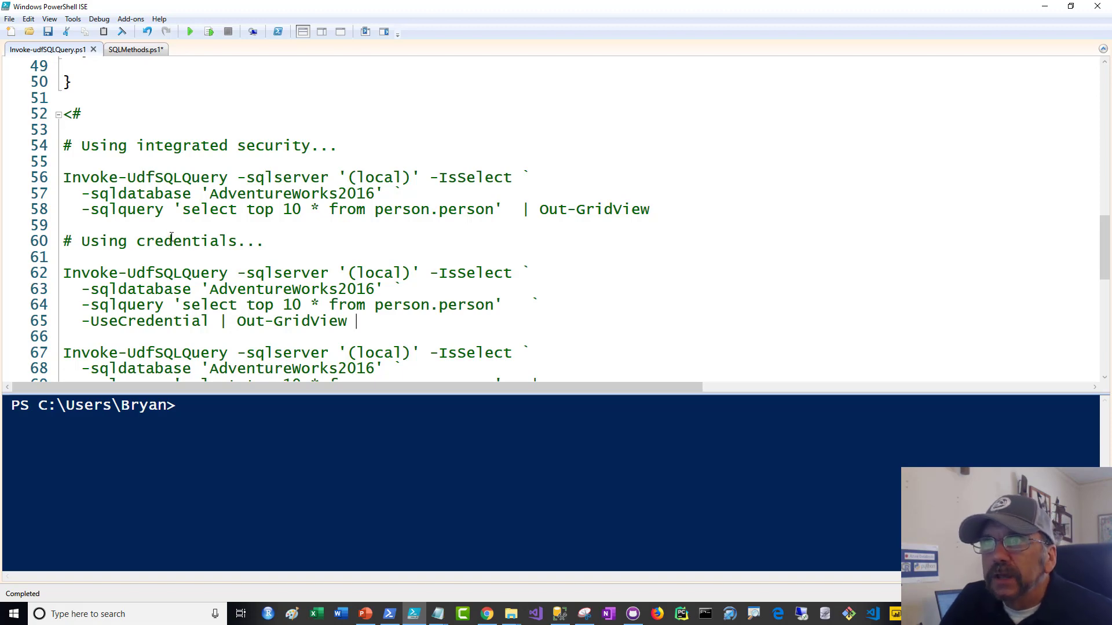
pyautogui.moveTo(63, 177); pyautogui.dragTo(256, 209)
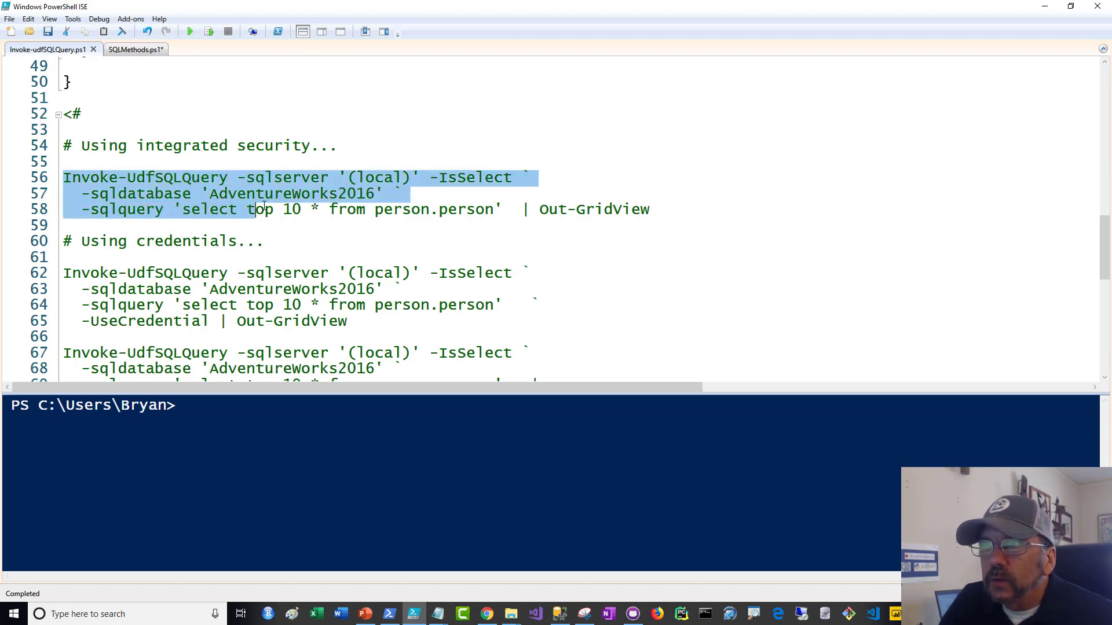
pyautogui.doubleClick(259, 177)
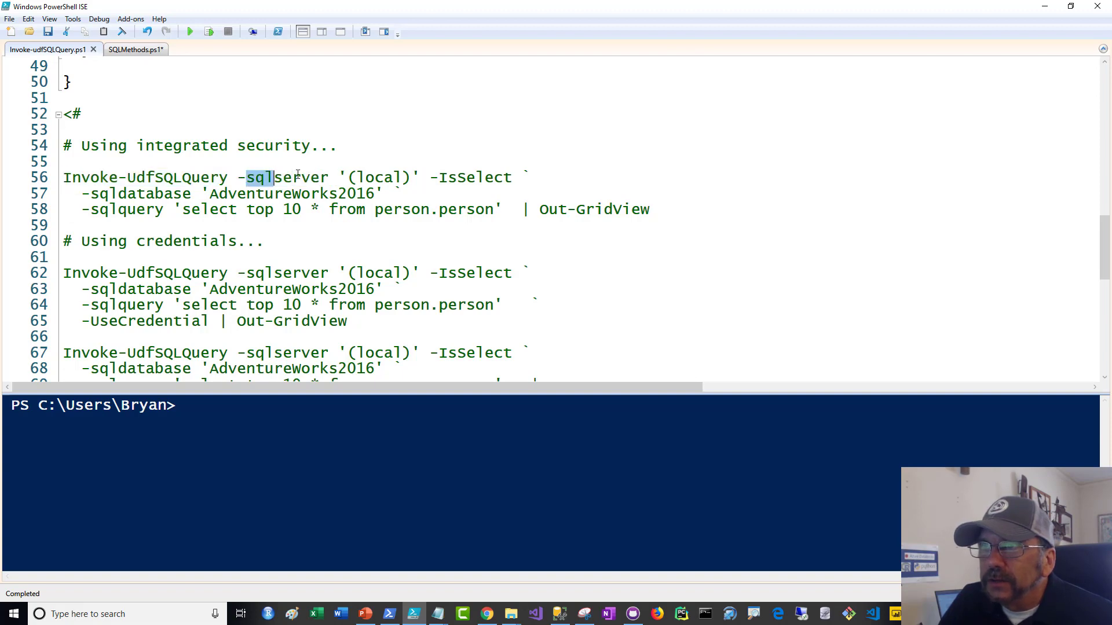
pyautogui.click(424, 177)
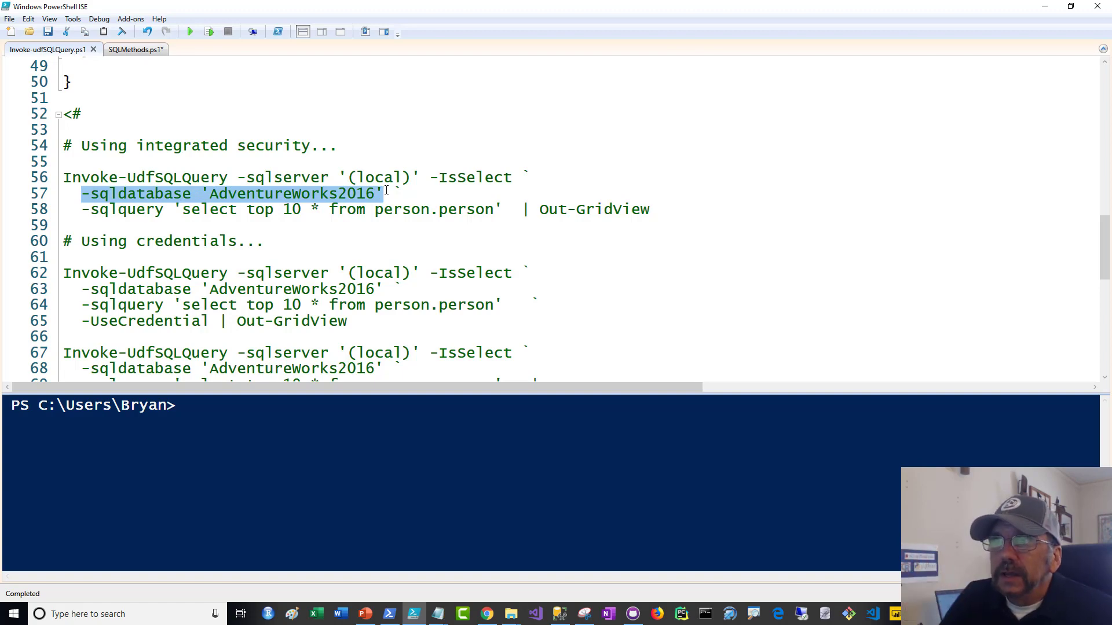
pyautogui.click(305, 209)
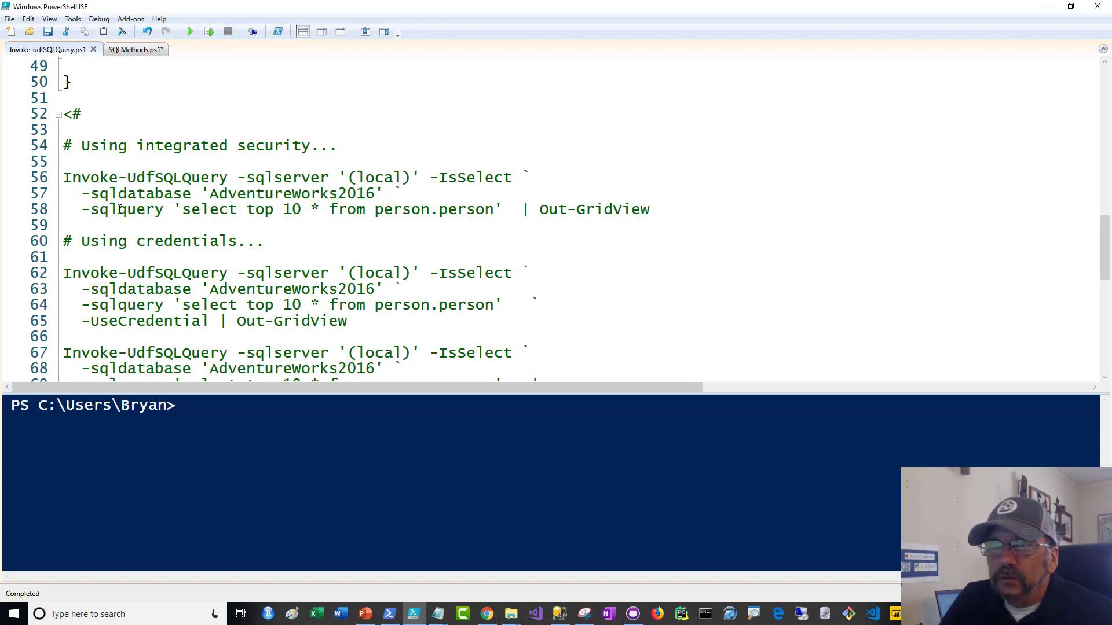
pyautogui.moveTo(175, 209); pyautogui.dragTo(422, 209)
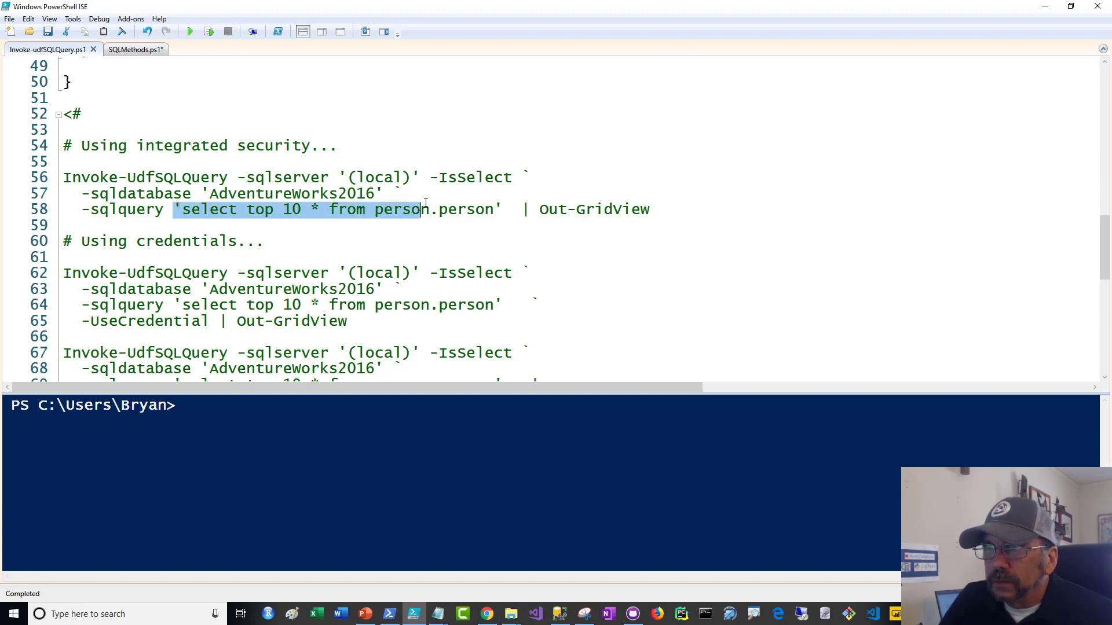
pyautogui.moveTo(423, 209); pyautogui.dragTo(511, 210)
pyautogui.write('|')
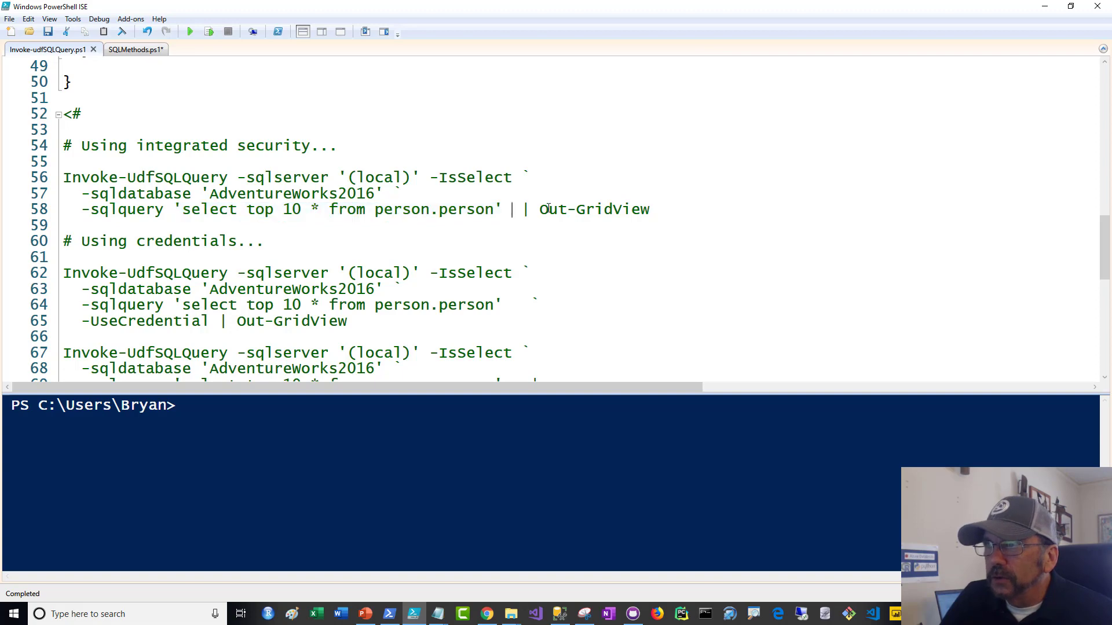
pyautogui.doubleClick(593, 209)
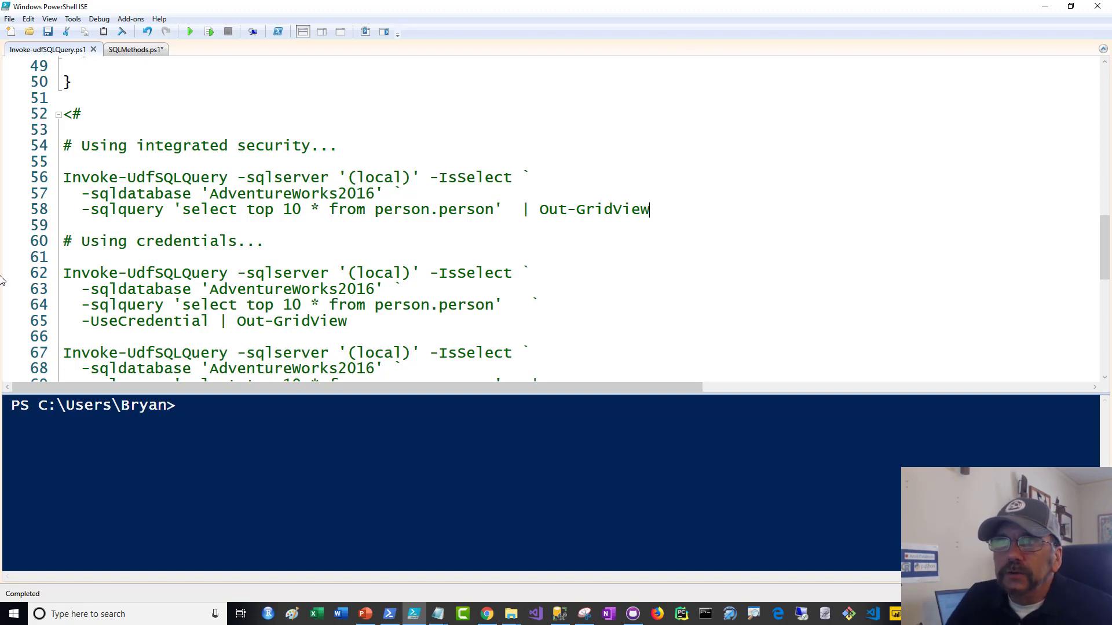
pyautogui.moveTo(63, 177); pyautogui.dragTo(73, 225)
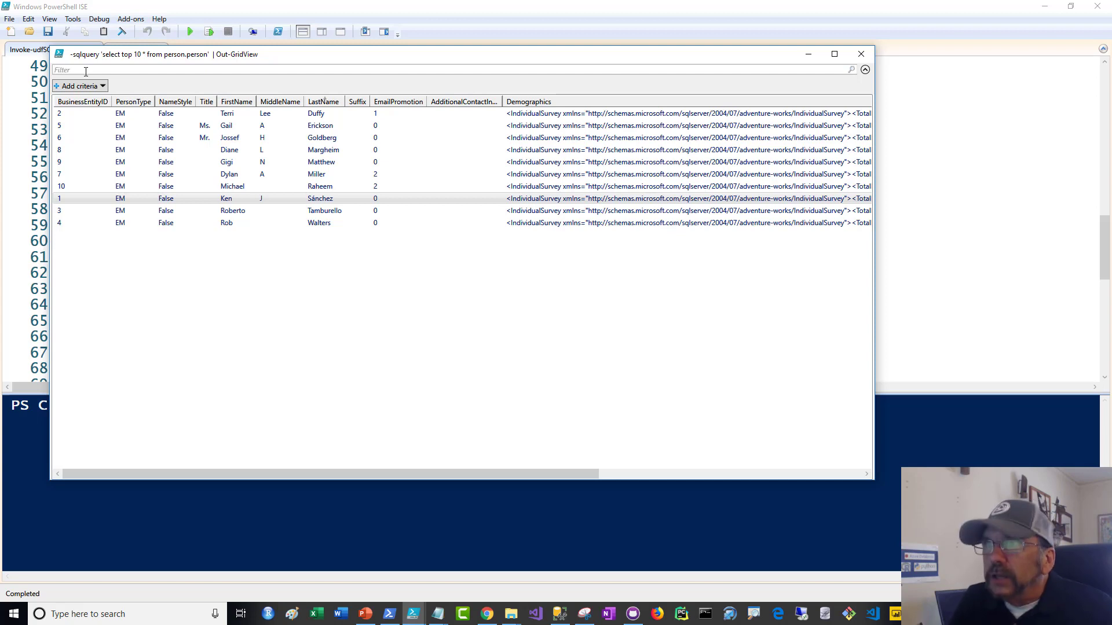
pyautogui.write('er')
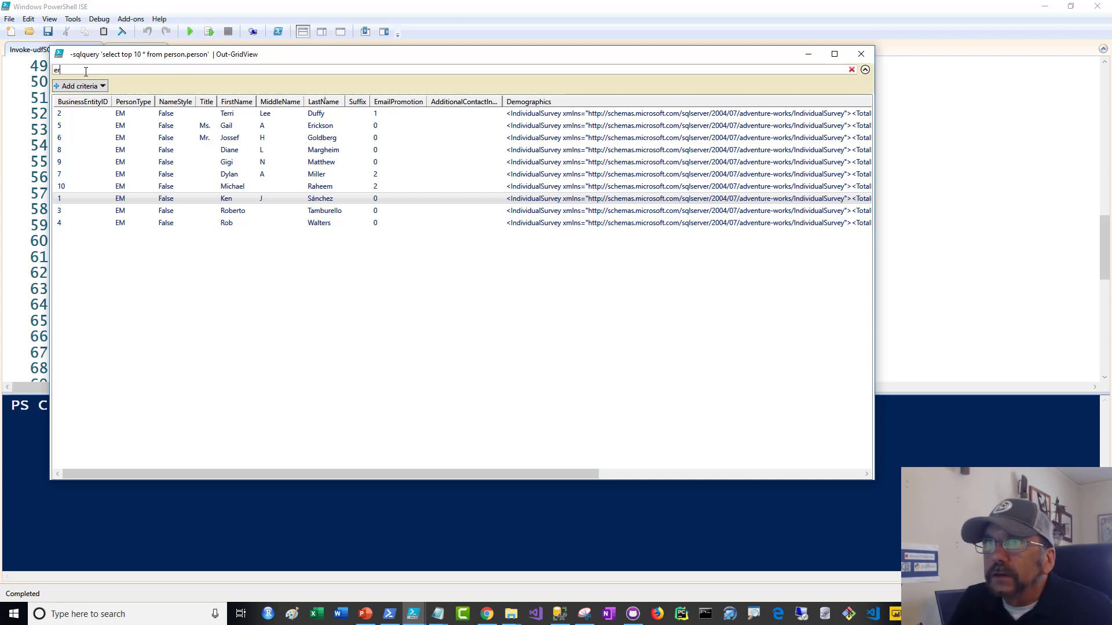
pyautogui.write('r')
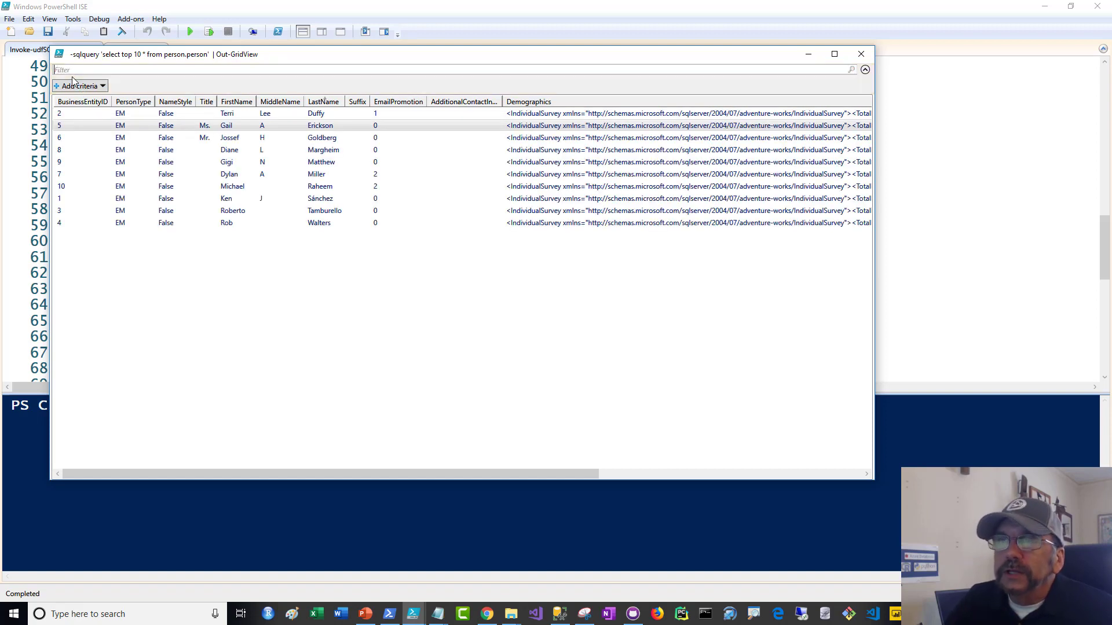
pyautogui.click(284, 186)
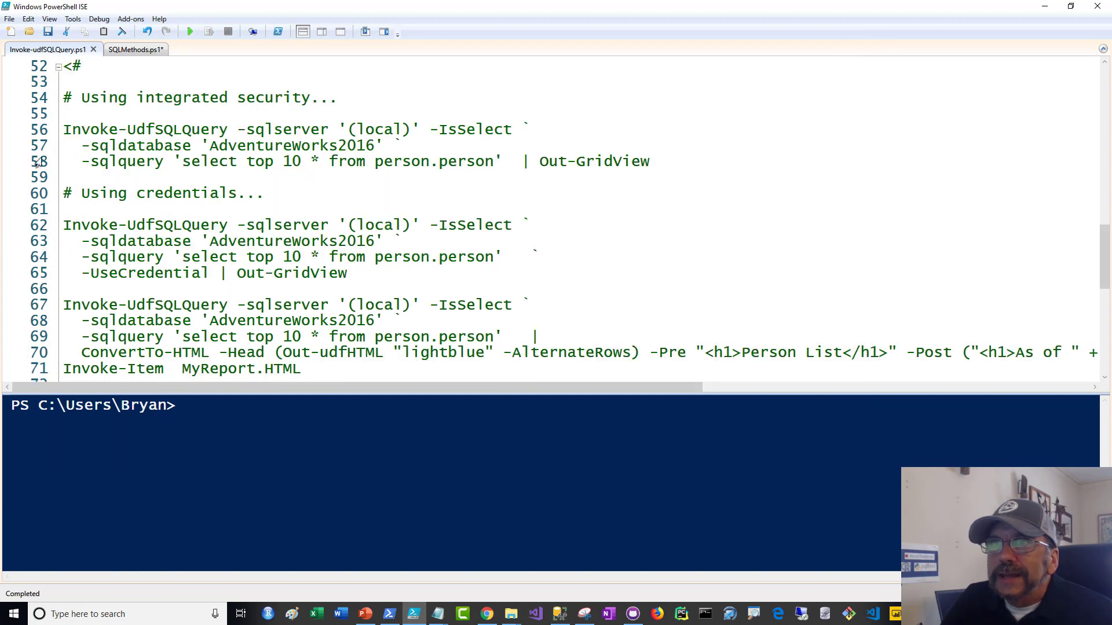
# Run the -UseCredential example as bryan, sort the ten-row grid, then close it
pyautogui.moveTo(63, 129); pyautogui.dragTo(82, 176)
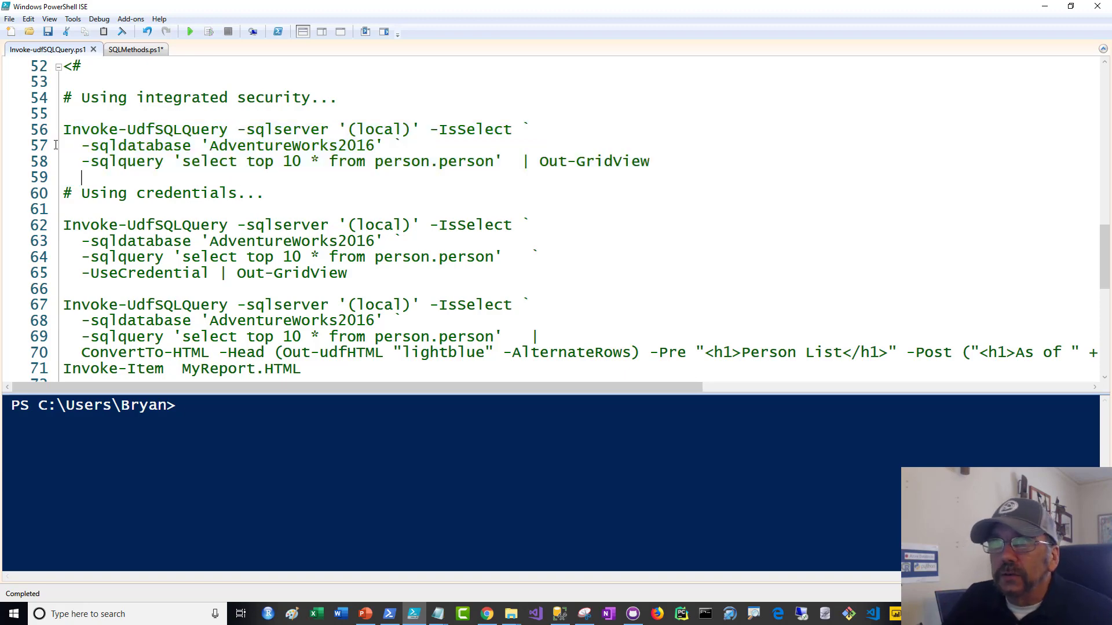
pyautogui.scroll(-3)
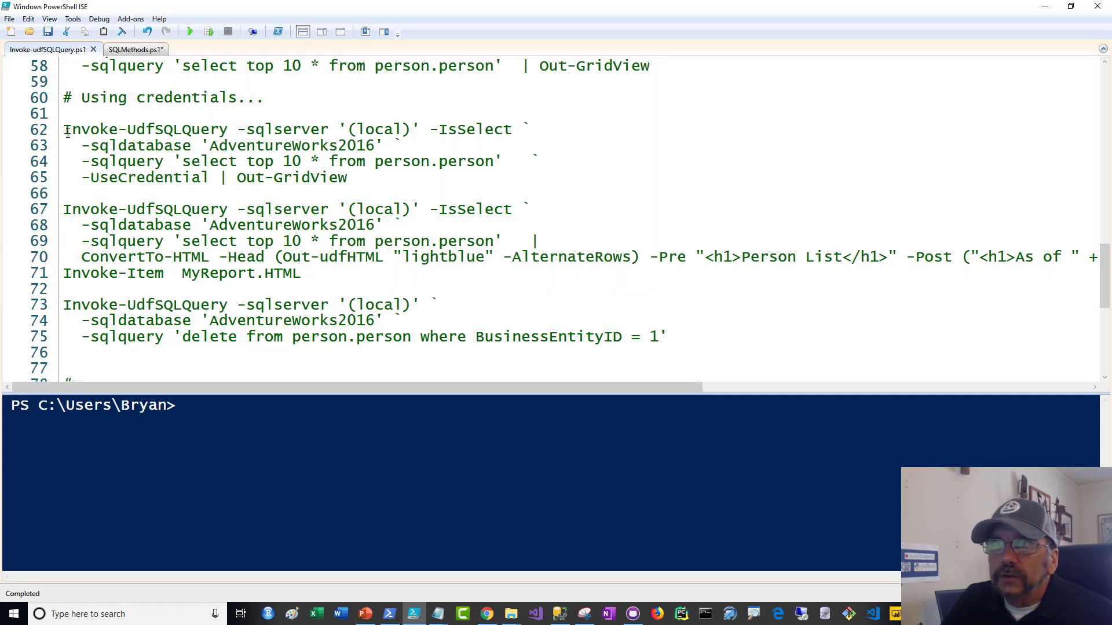
pyautogui.moveTo(64, 129); pyautogui.dragTo(312, 161)
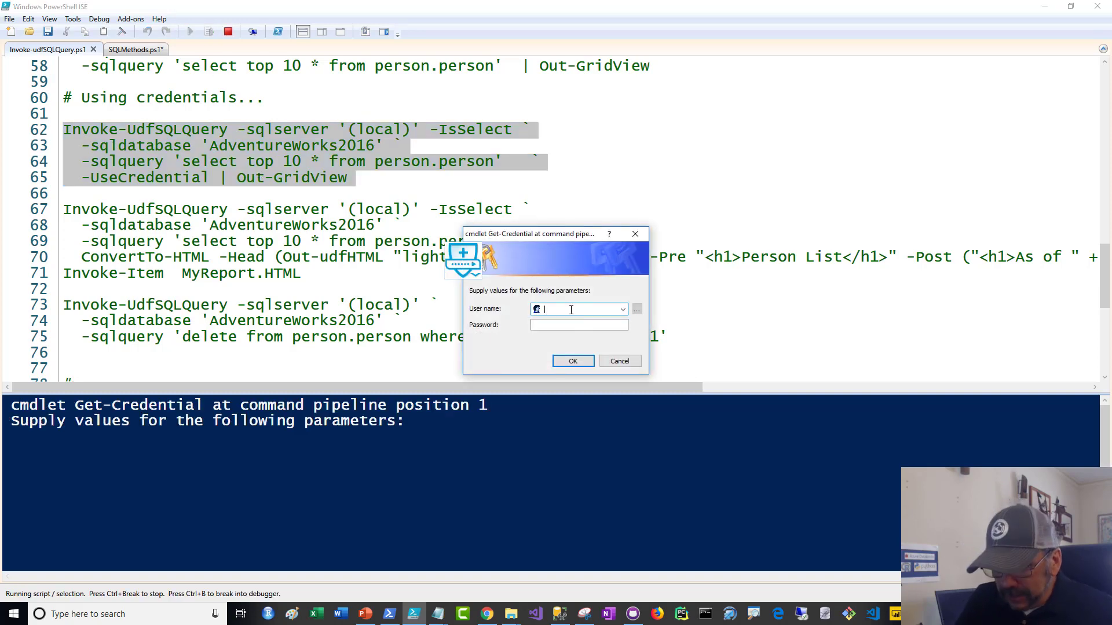
pyautogui.write('bryan')
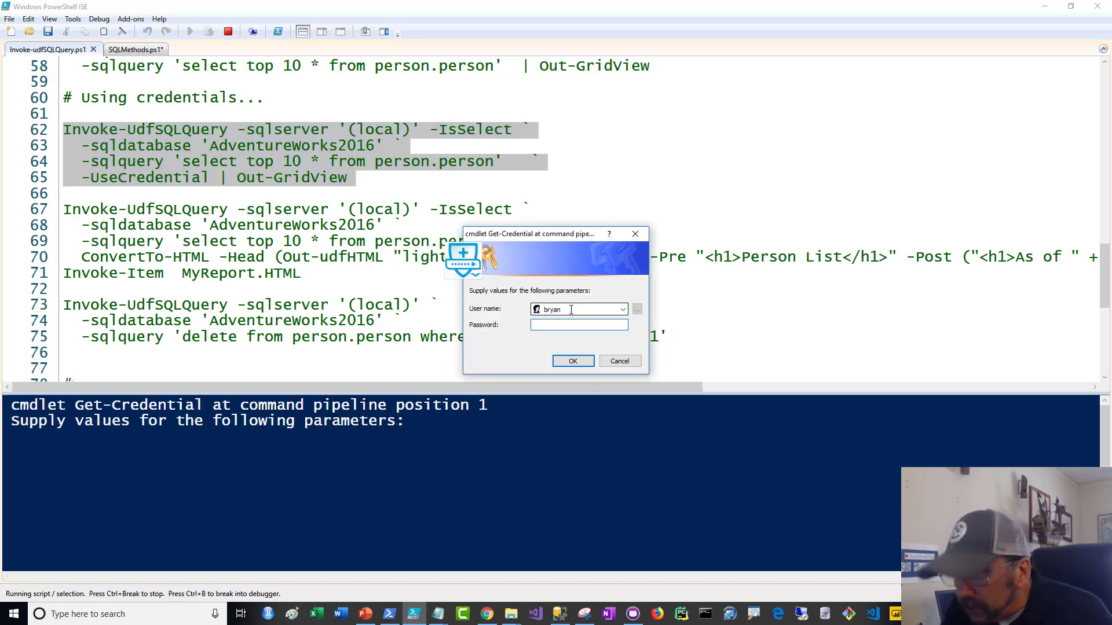
pyautogui.write('•••••')
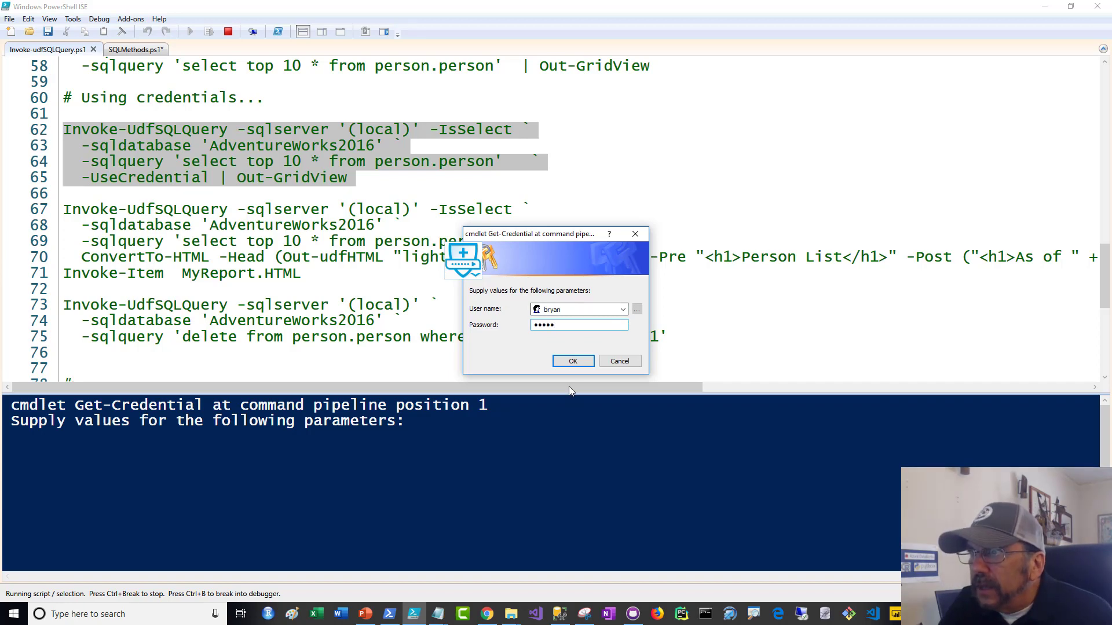
pyautogui.click(572, 361)
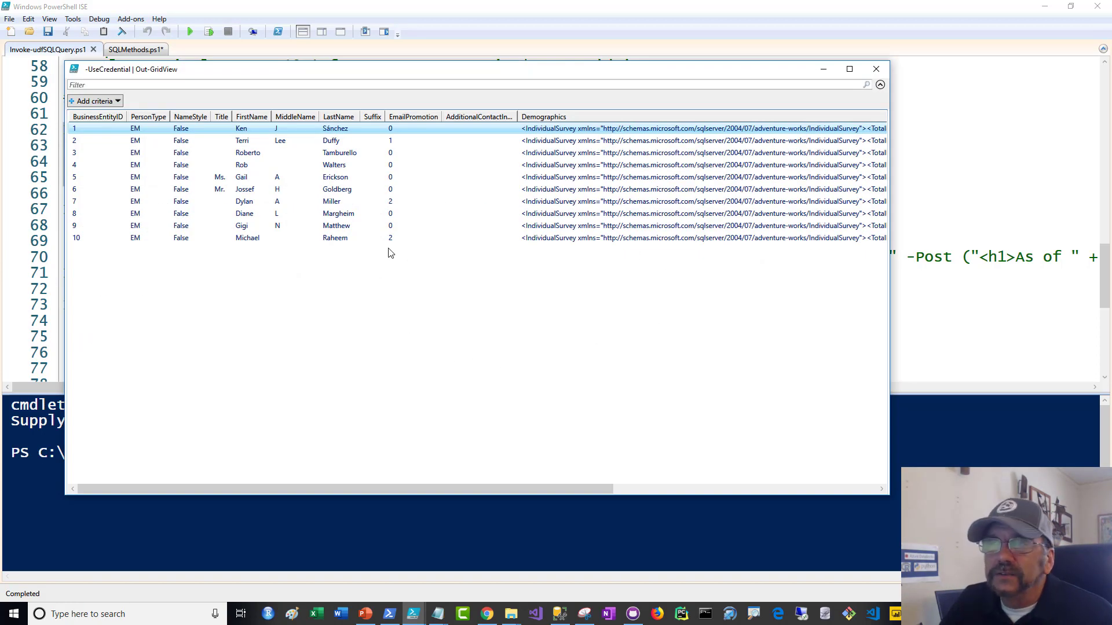
pyautogui.click(338, 117)
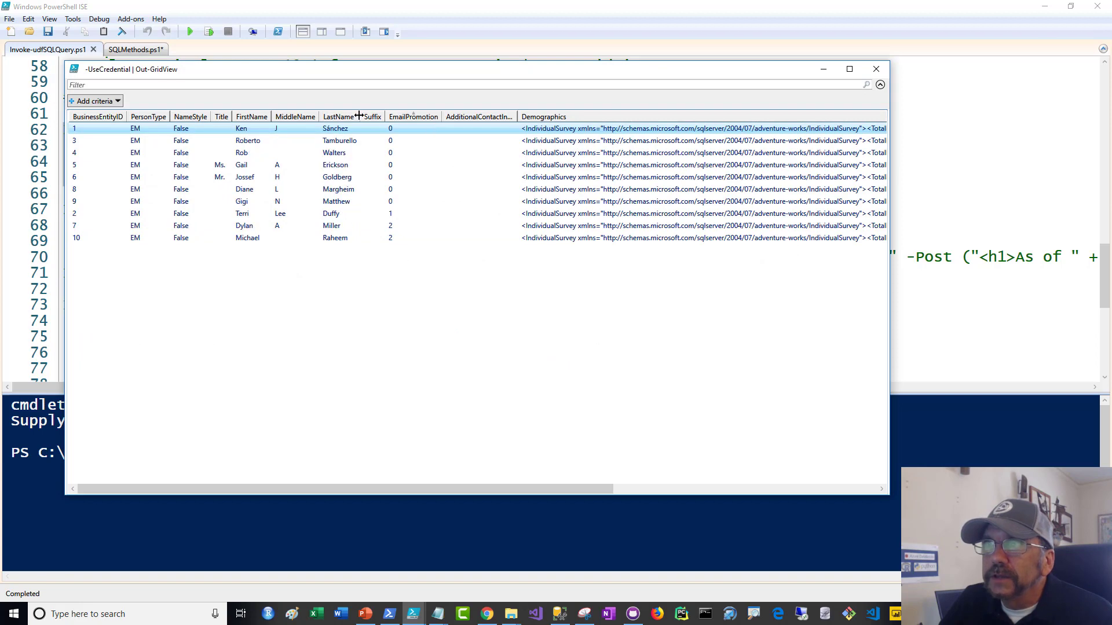
pyautogui.click(875, 69)
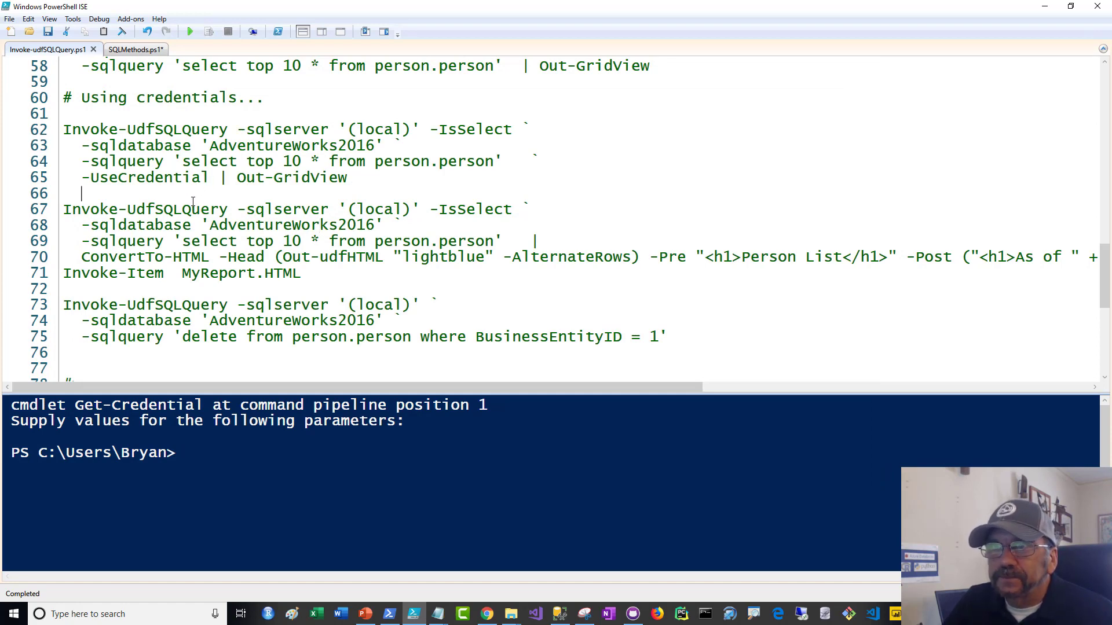
# Scroll through the MyReport.HTML person list in Chrome, checking its As of timestamp
pyautogui.scroll(-3)
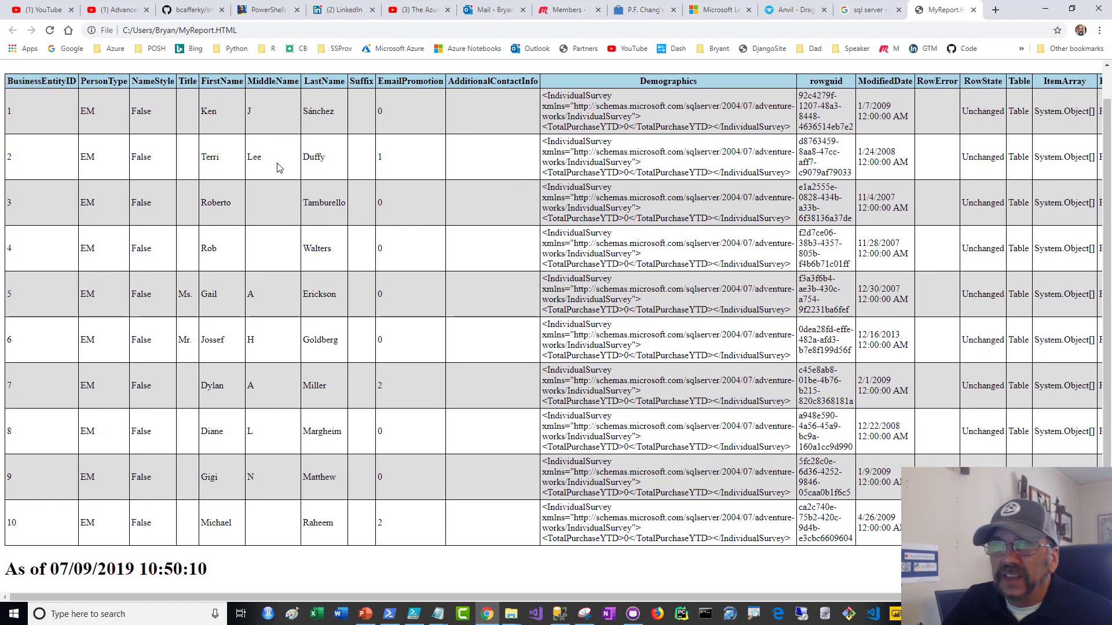
pyautogui.scroll(3)
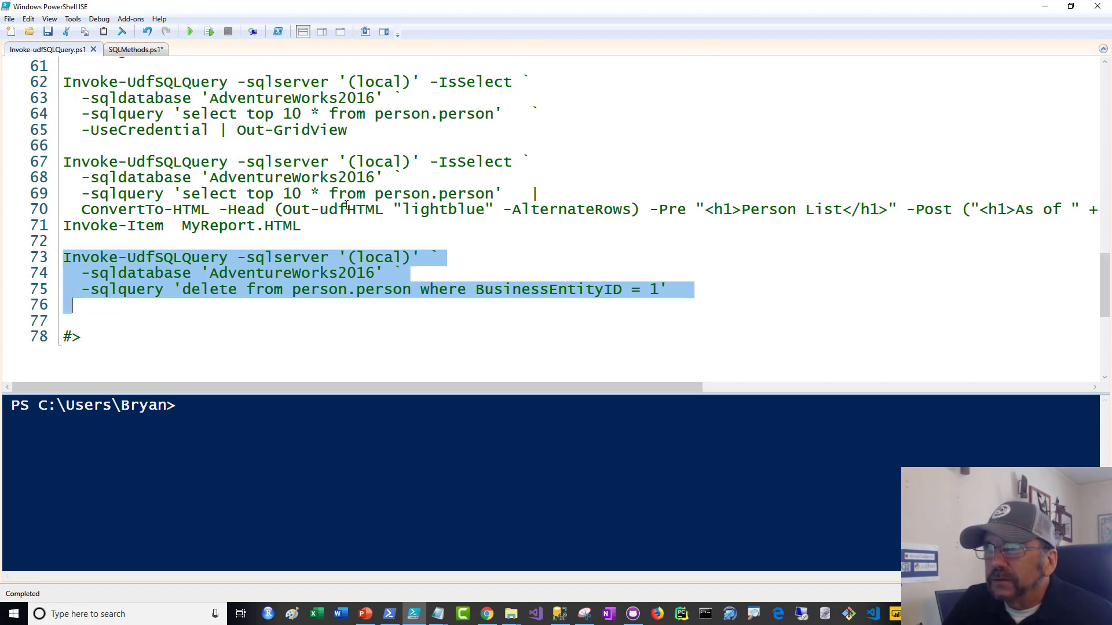
# Run the DELETE example, which fails on a Person.PersonPhone REFERENCE constraint
pyautogui.click(66, 257)
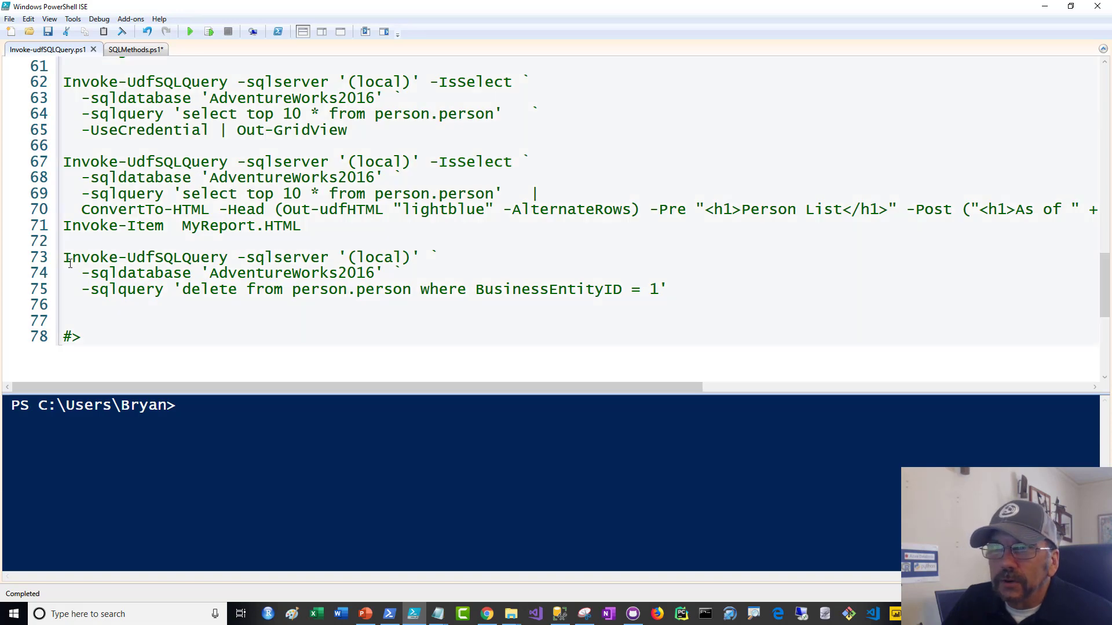
pyautogui.moveTo(63, 257); pyautogui.dragTo(664, 305)
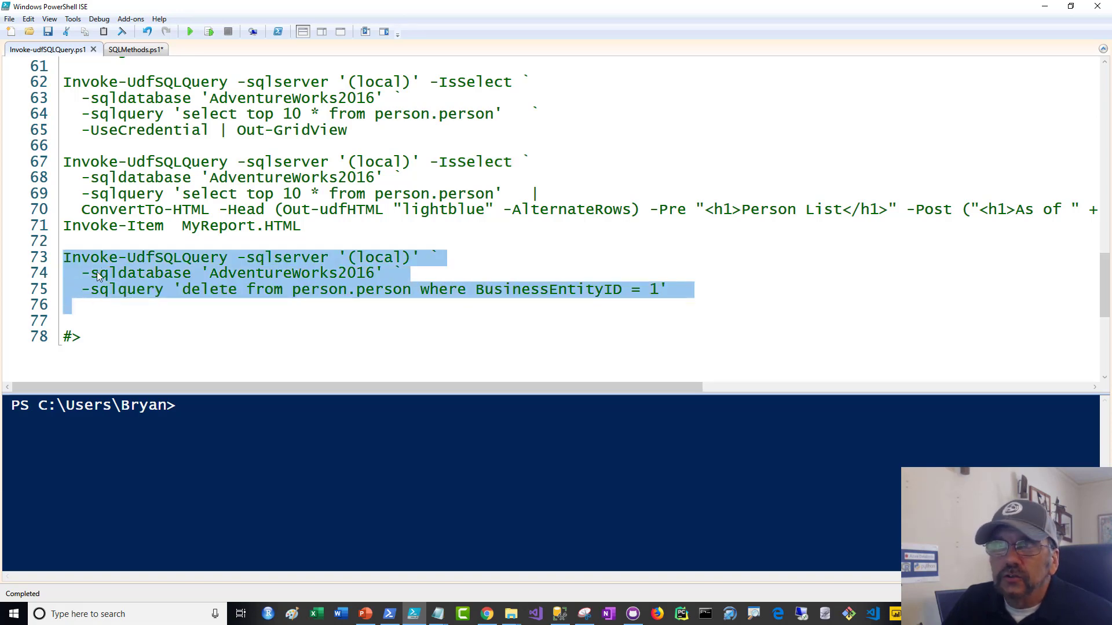
pyautogui.click(209, 30)
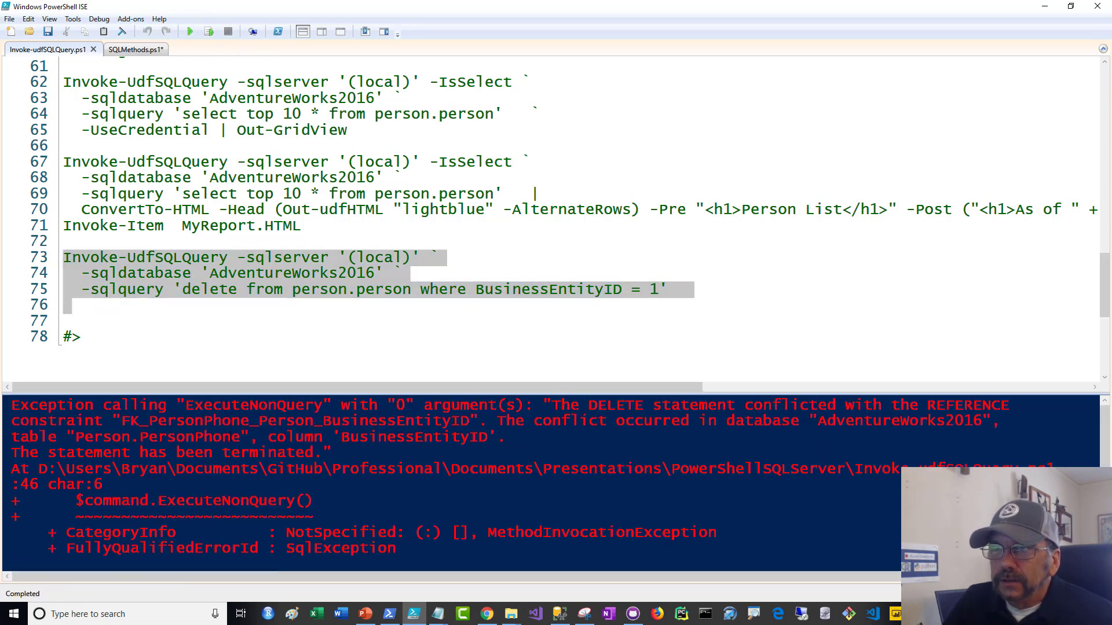